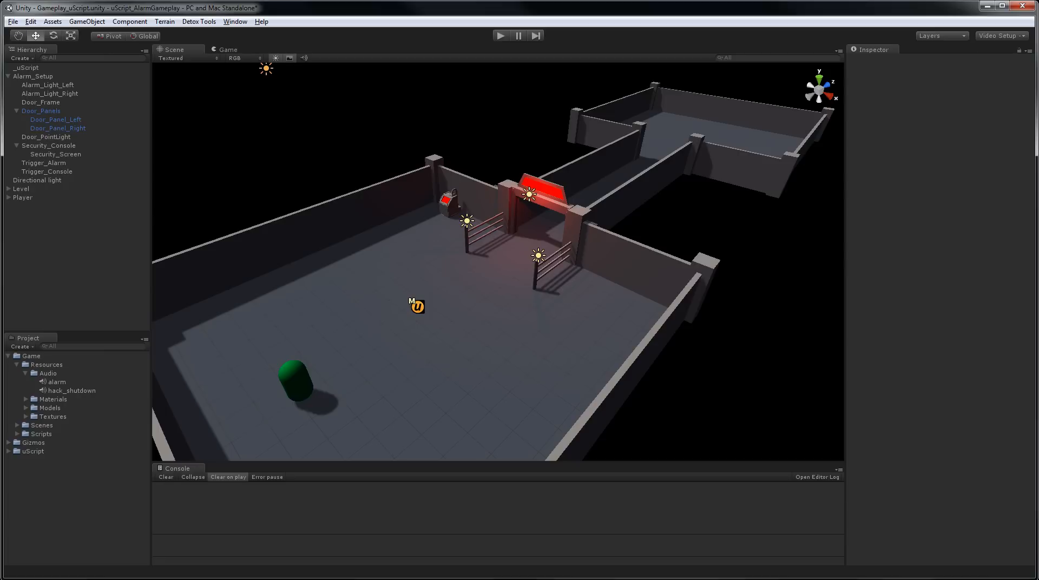
mouse_move(50, 166)
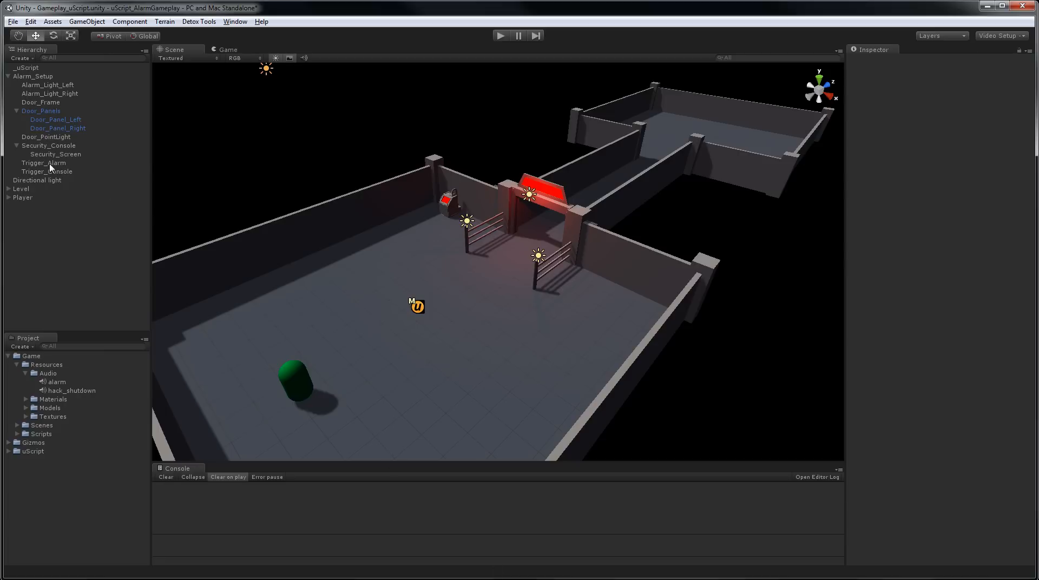
- Select Trigger_Alarm, then both alarm lights to view their Light settings in the Inspector
click(45, 163)
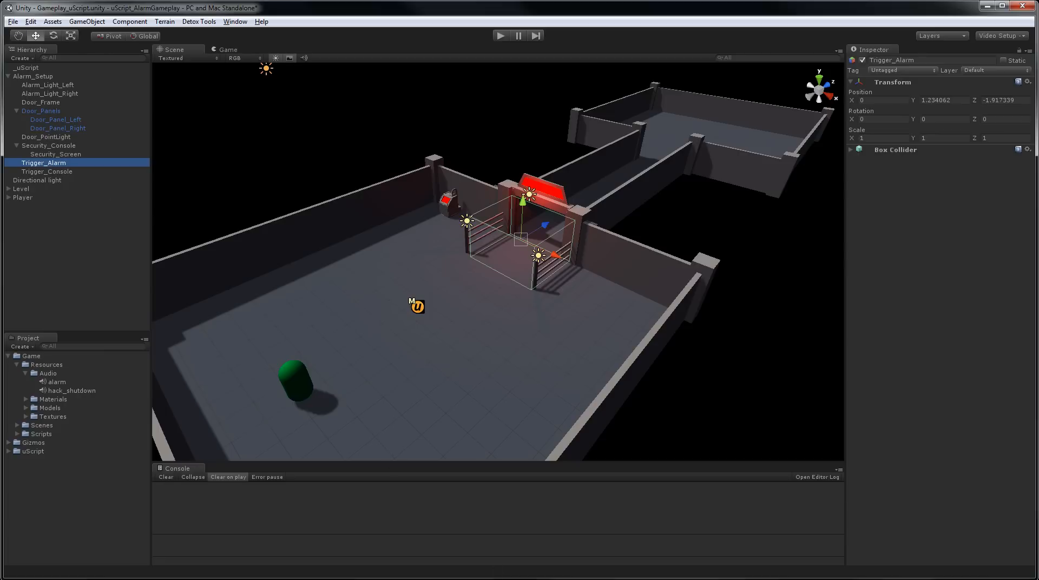
mouse_move(477, 226)
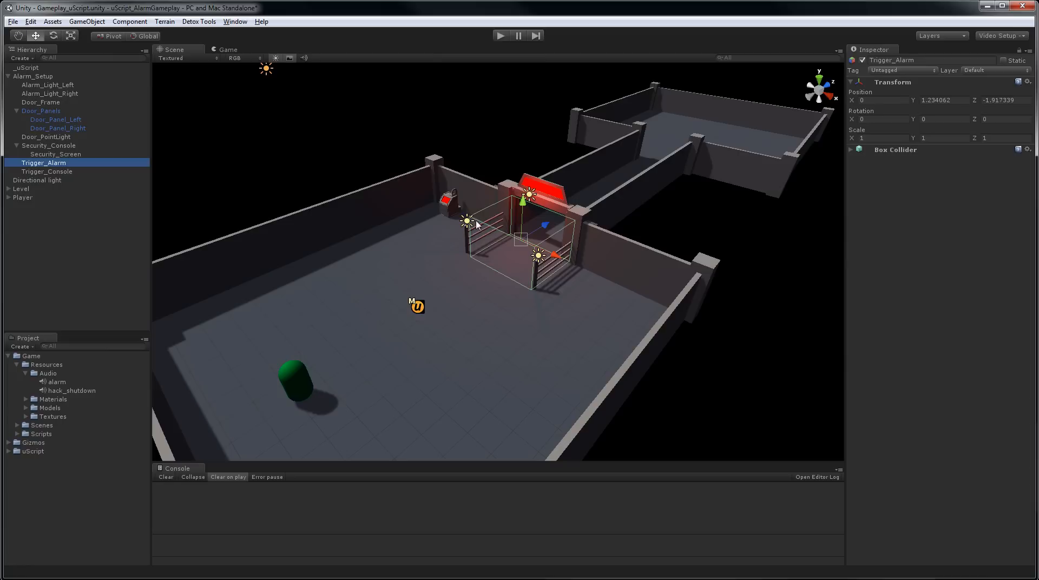
click(48, 84)
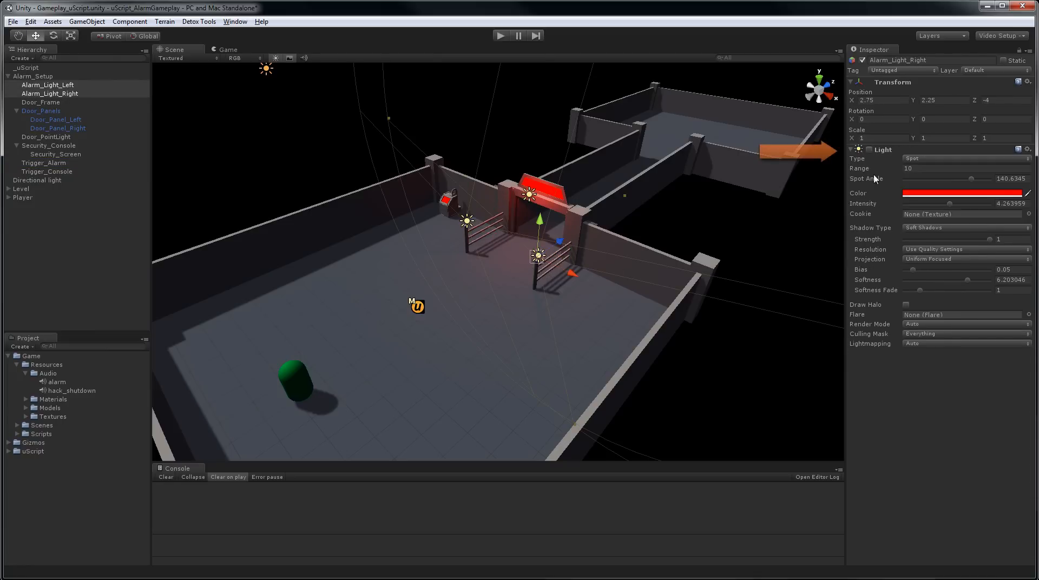
click(860, 150)
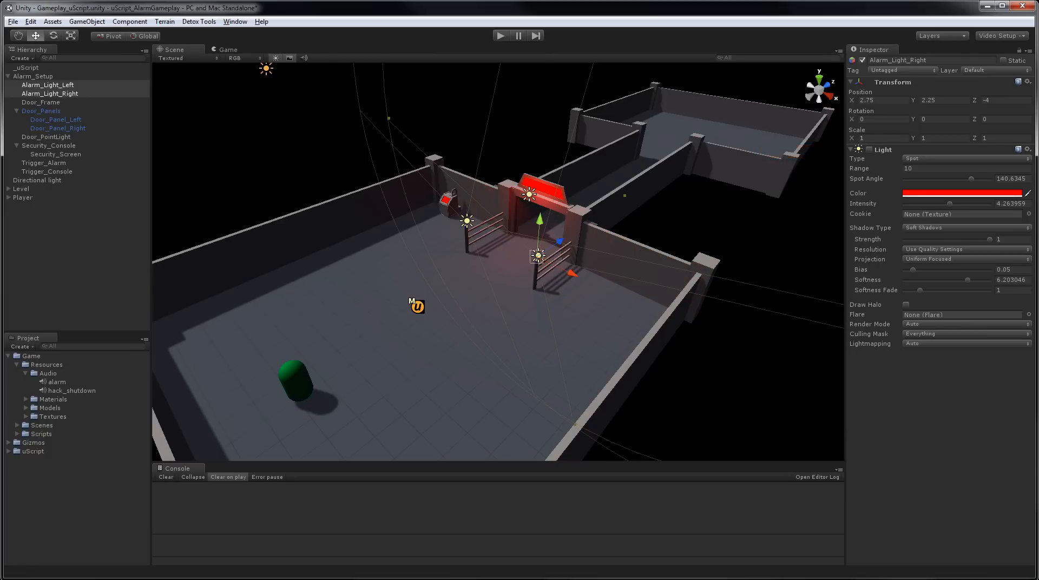
click(57, 382)
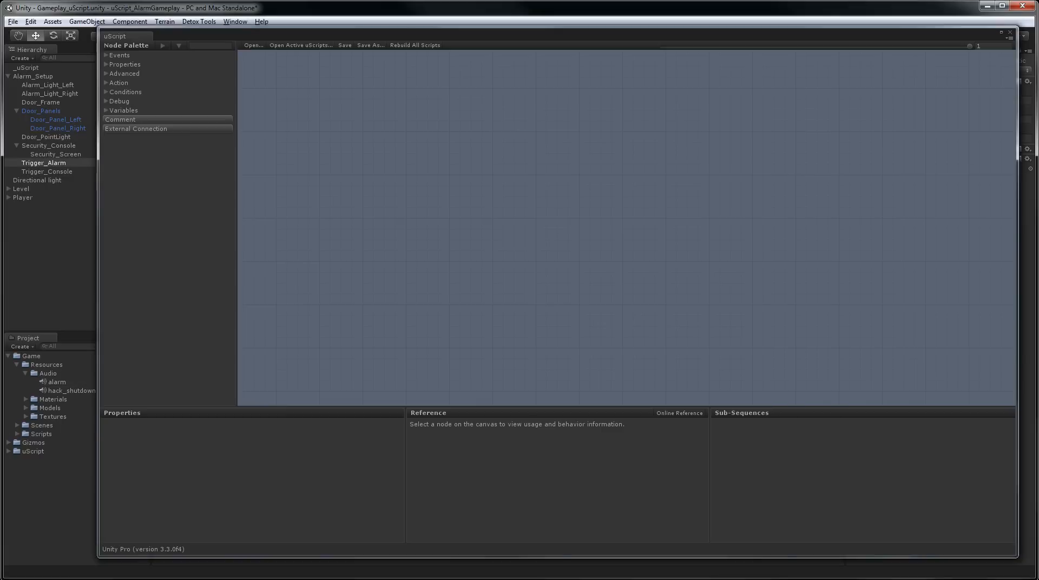
mouse_move(444, 321)
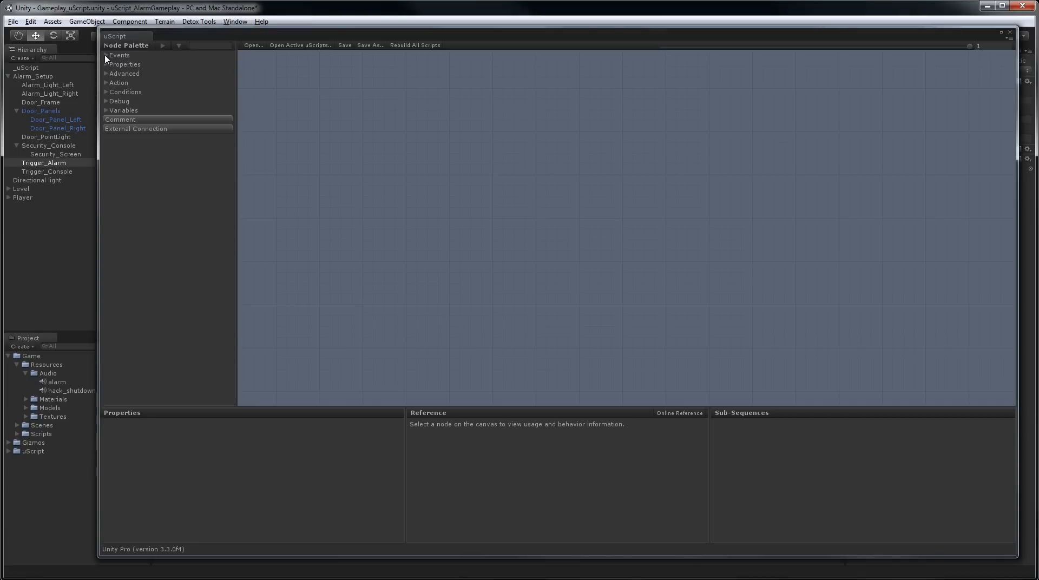
- Place a Trigger Events node from the Events category and view its properties
click(119, 55)
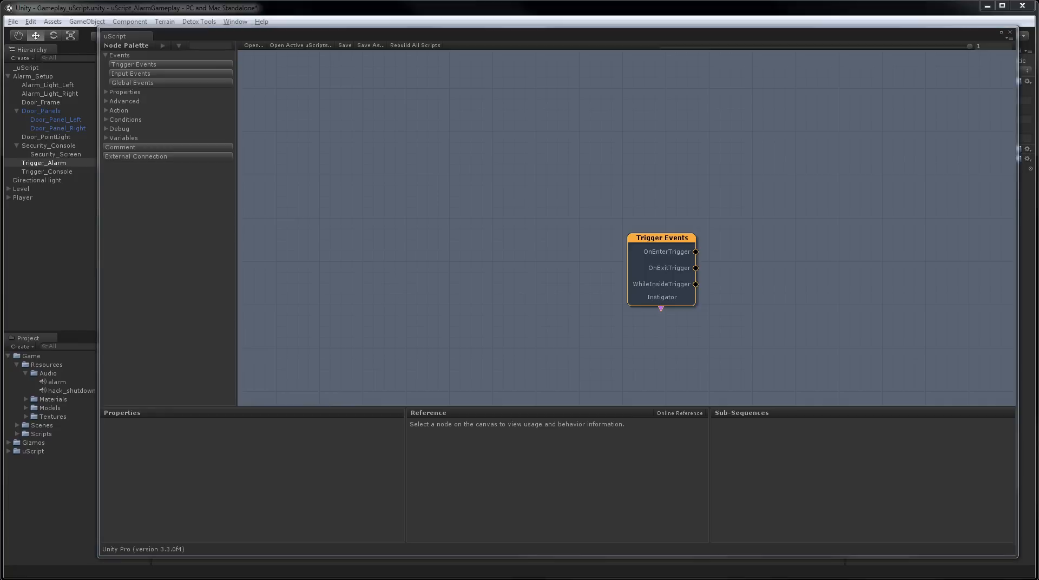
mouse_move(781, 321)
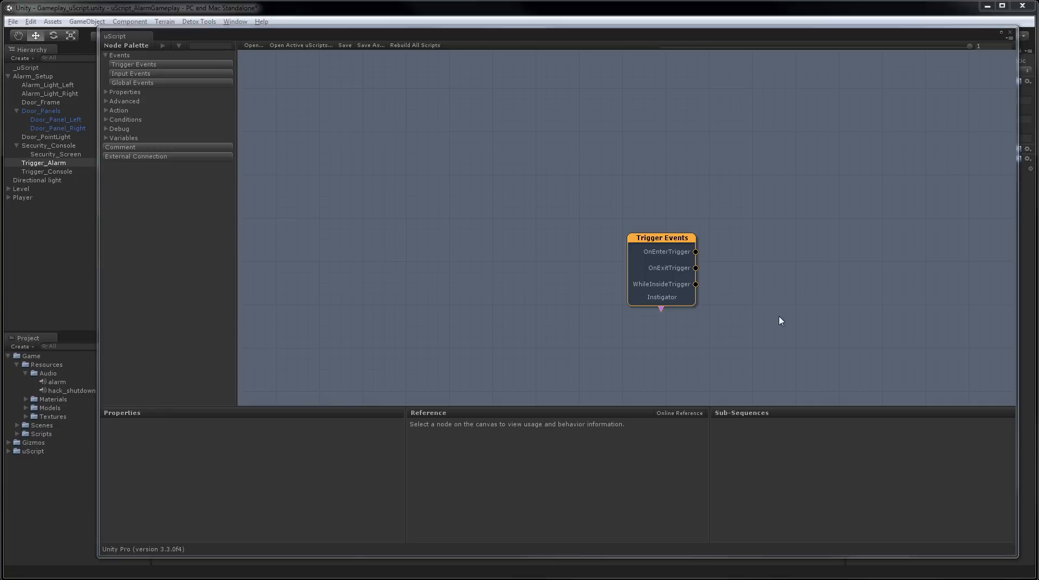
click(660, 239)
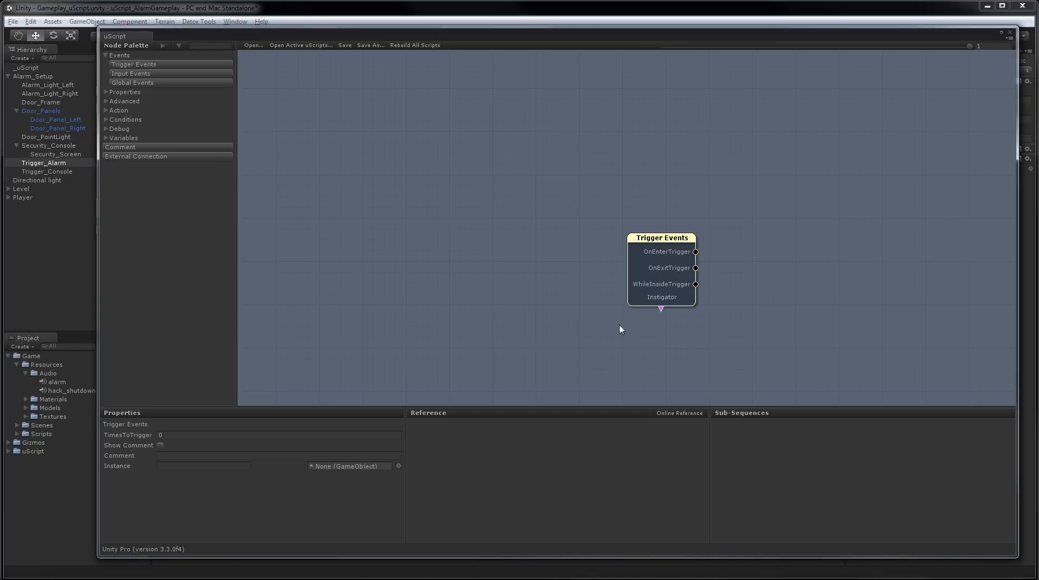
click(47, 171)
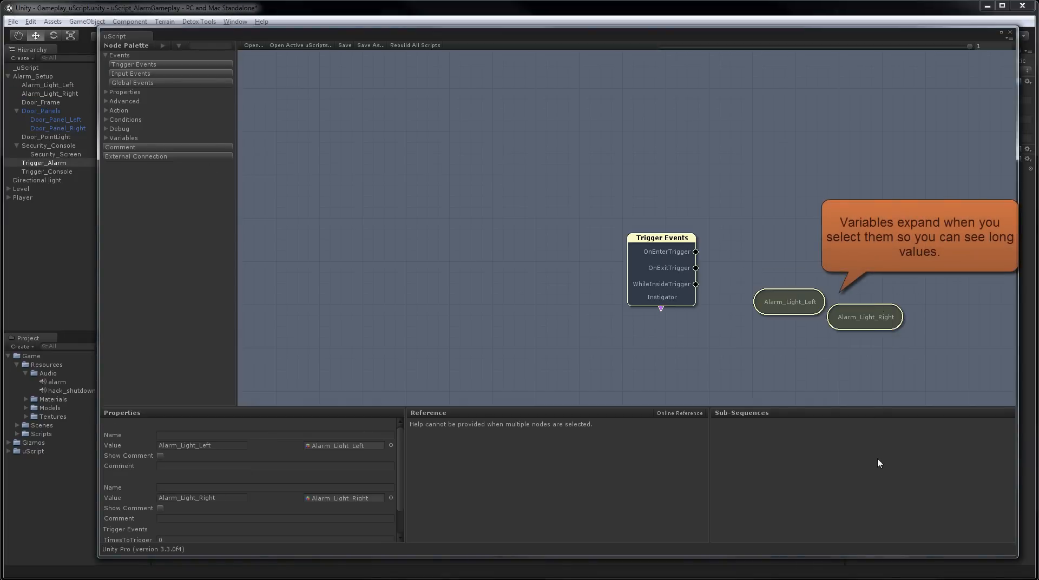
mouse_move(690, 335)
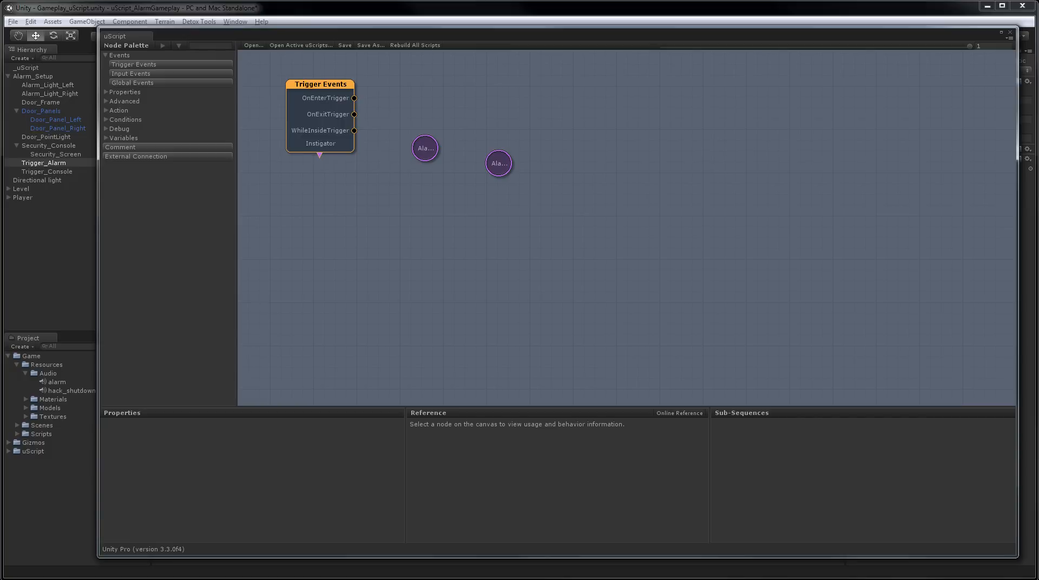
mouse_move(95, 208)
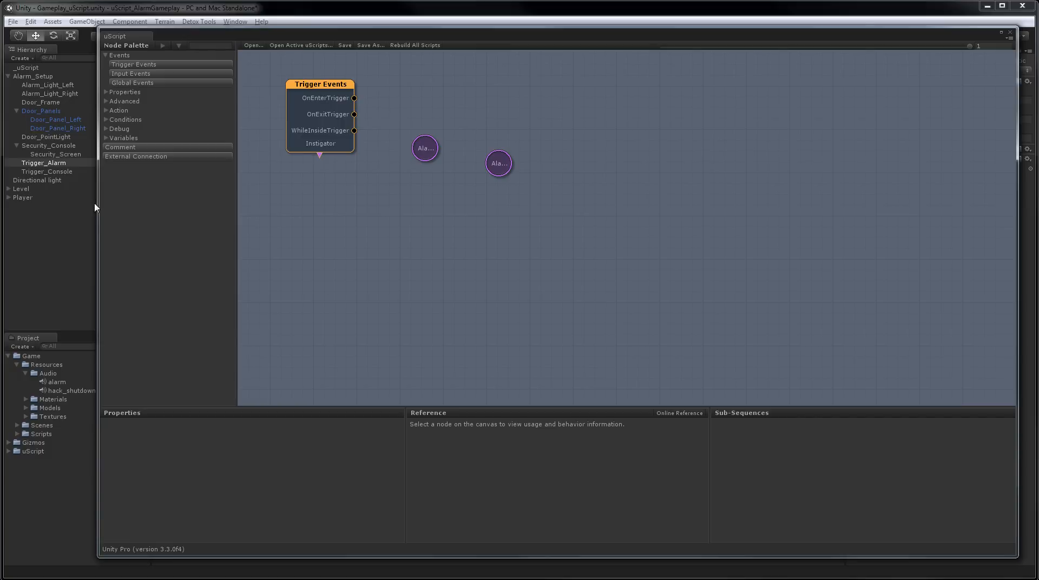
- Add a Toggle Component action and wire OnEnterTrigger to its Turn On input
click(106, 111)
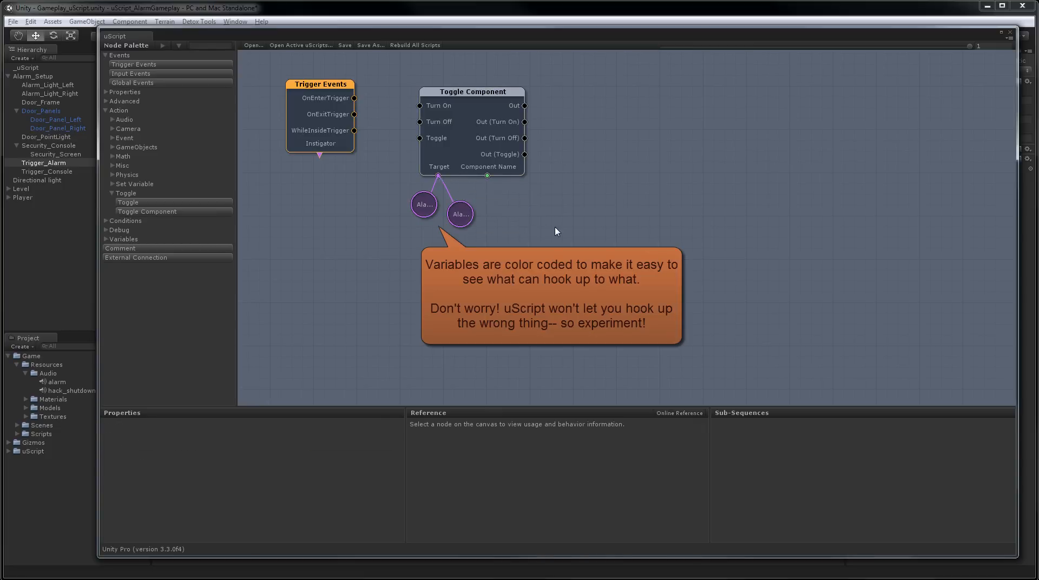
mouse_move(364, 113)
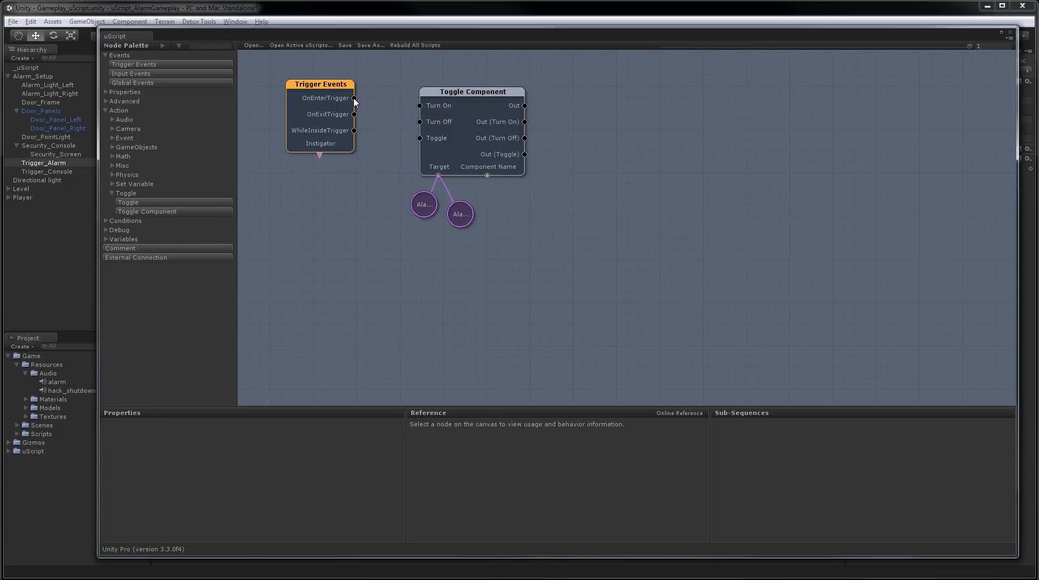
drag(356, 98, 403, 114)
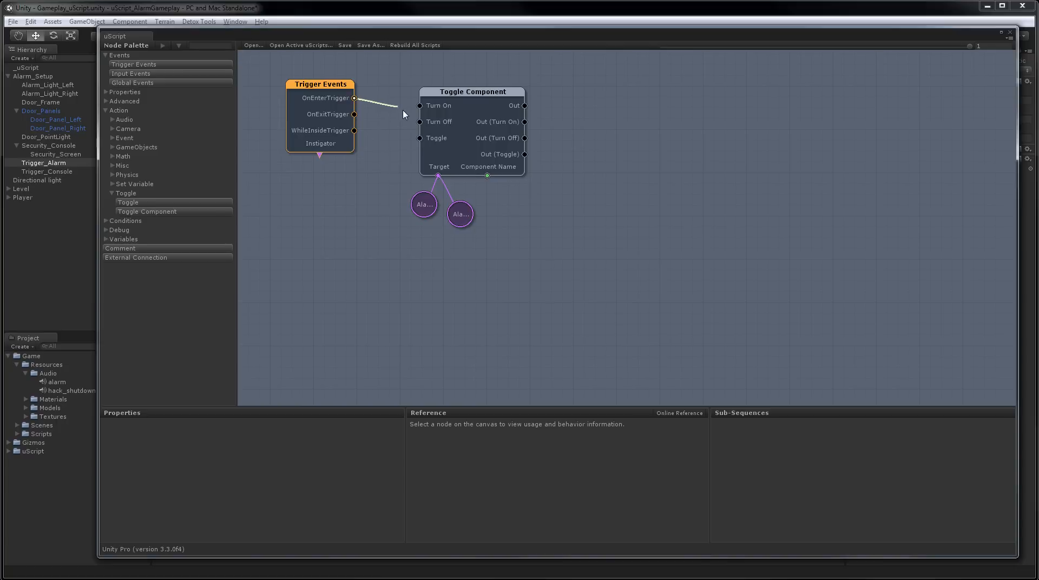
click(321, 84)
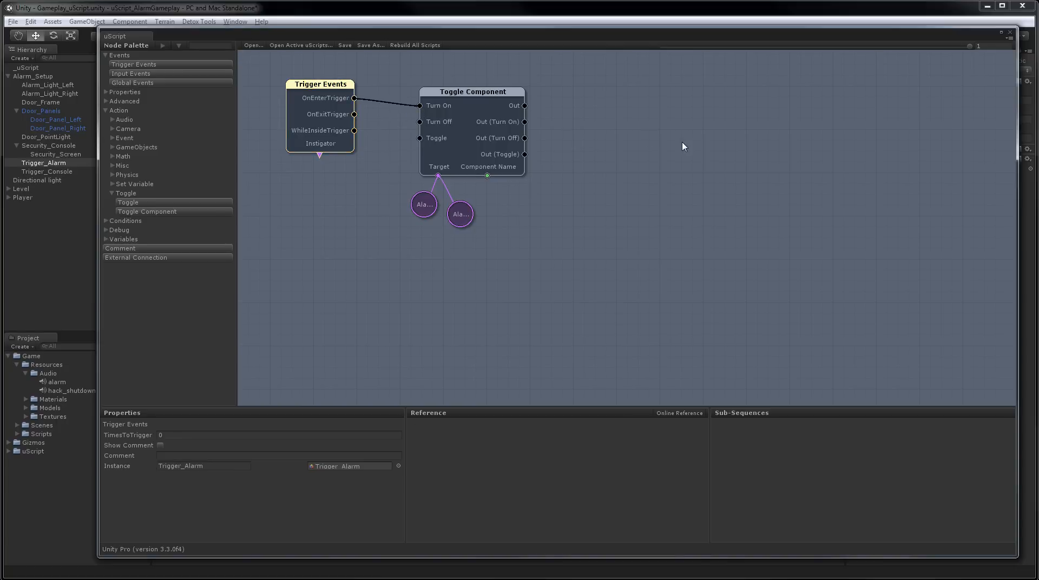
mouse_move(483, 177)
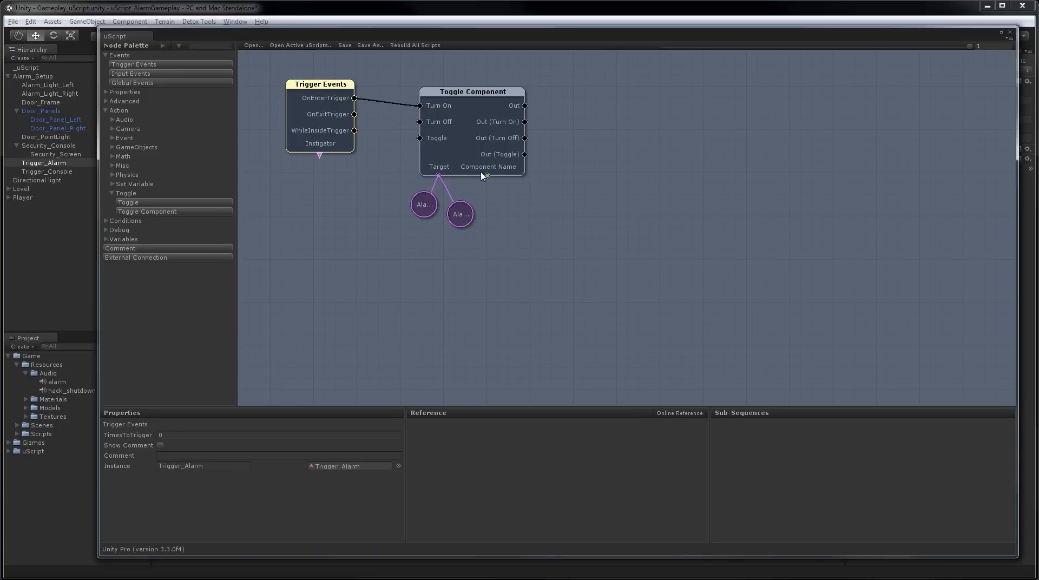
- Create a linked variable on Component Name with the value 'Light'
right_click(484, 175)
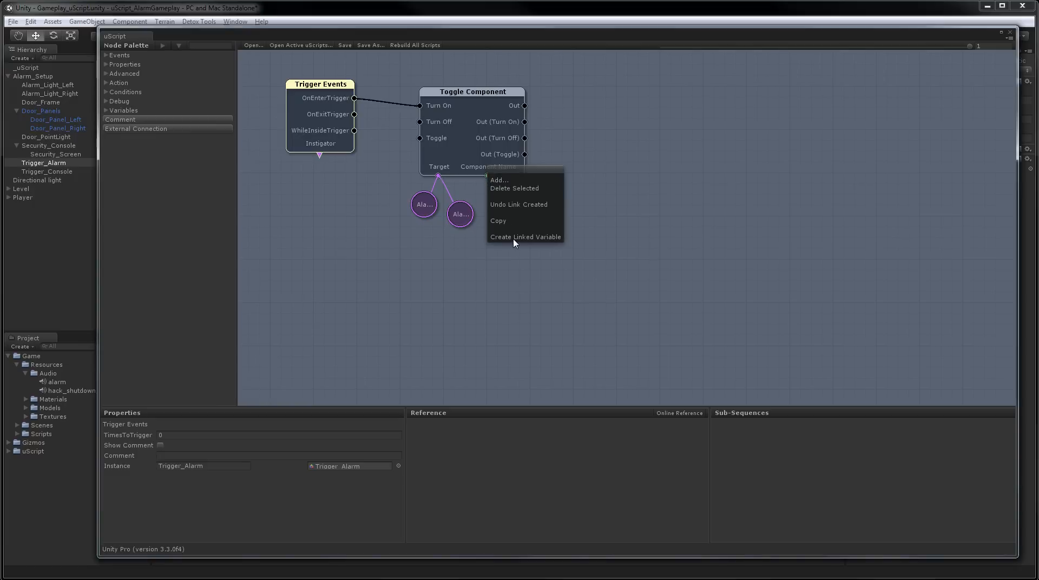
click(526, 237)
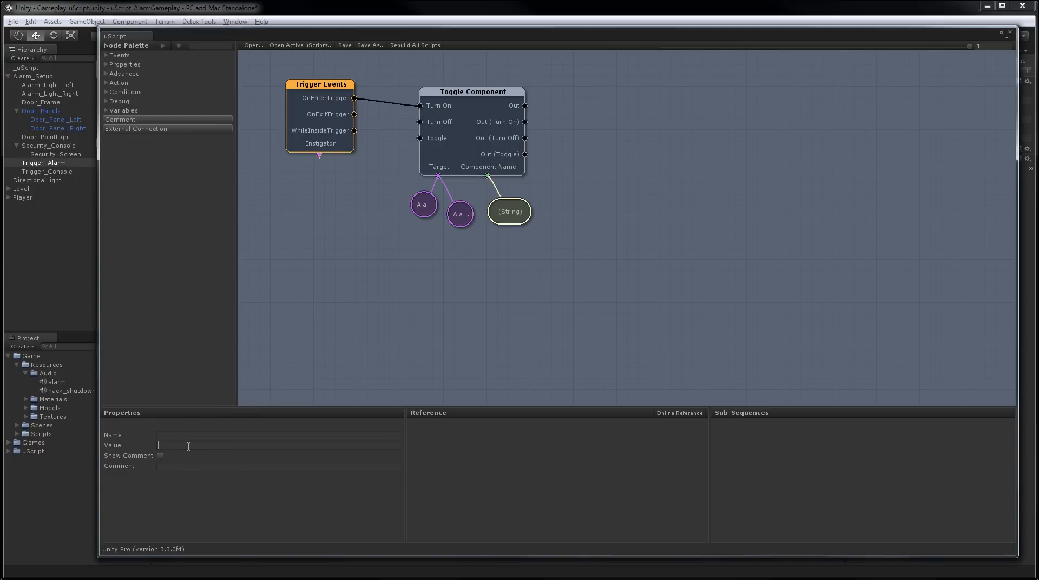
text(Light)
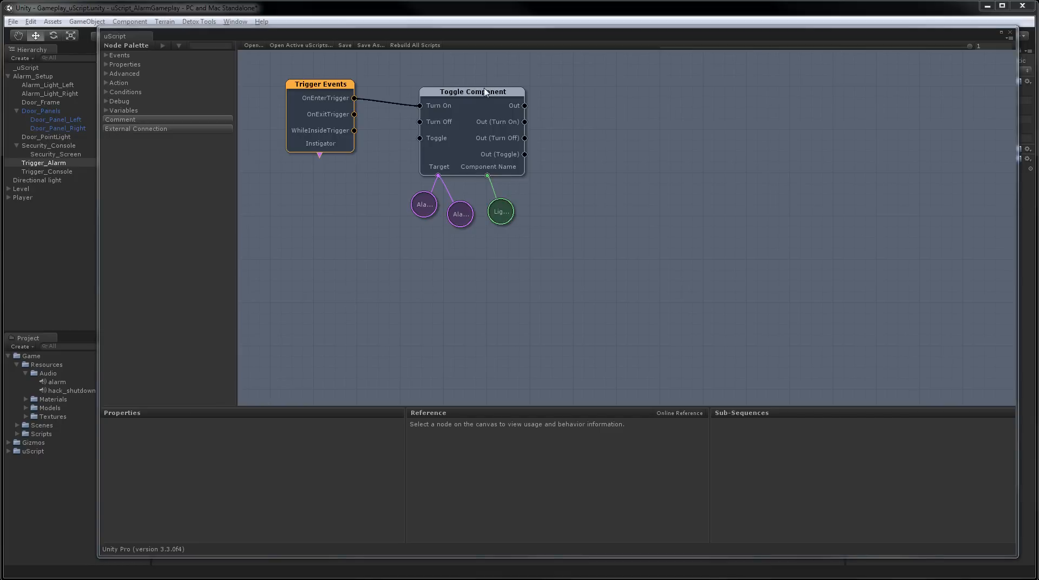
- Save the graph as AlarmSetup in the uScripts folder via Save As
click(371, 46)
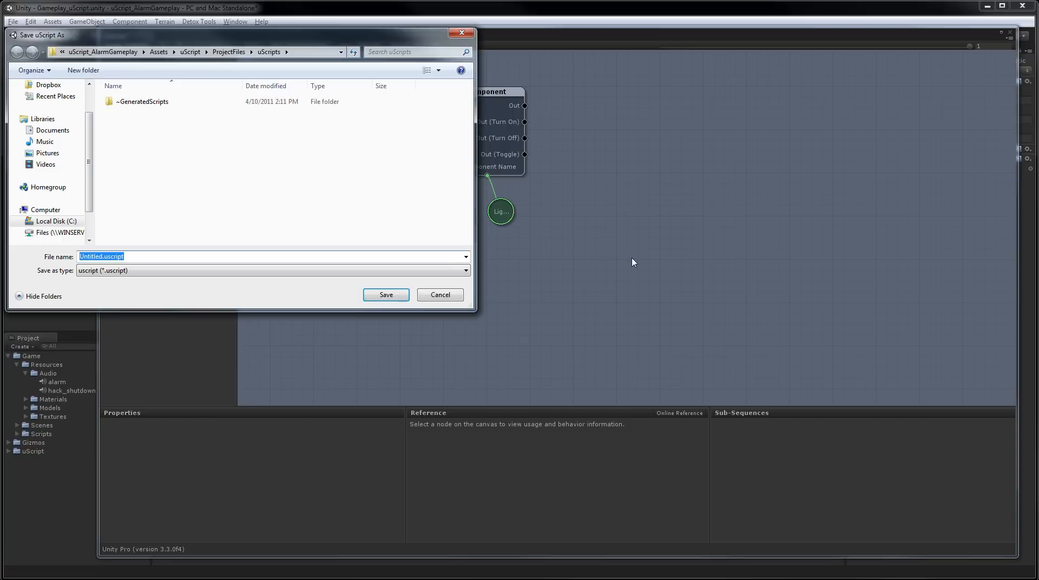
click(103, 257)
text(AlarmSetup)
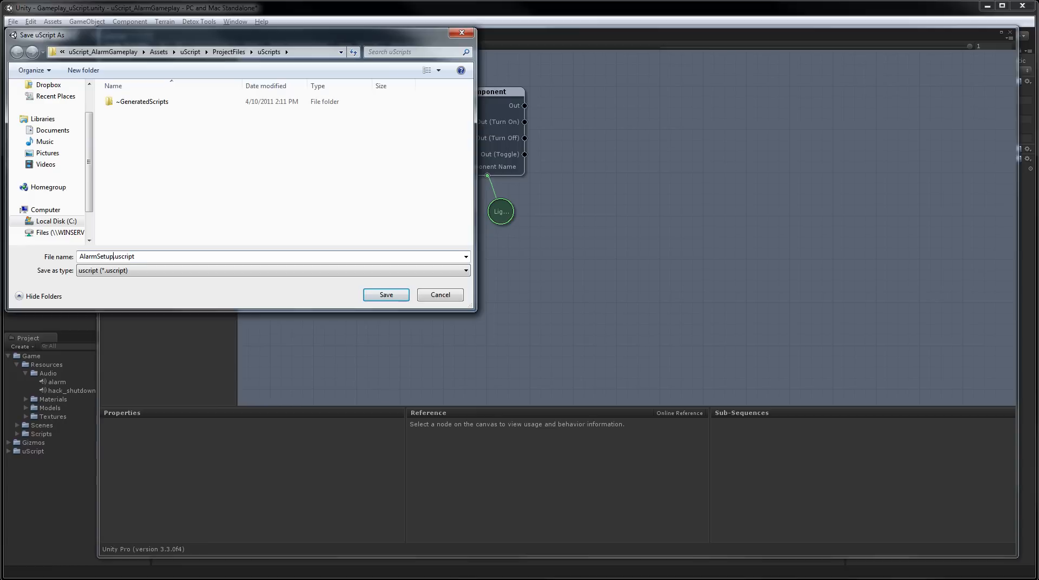
click(385, 295)
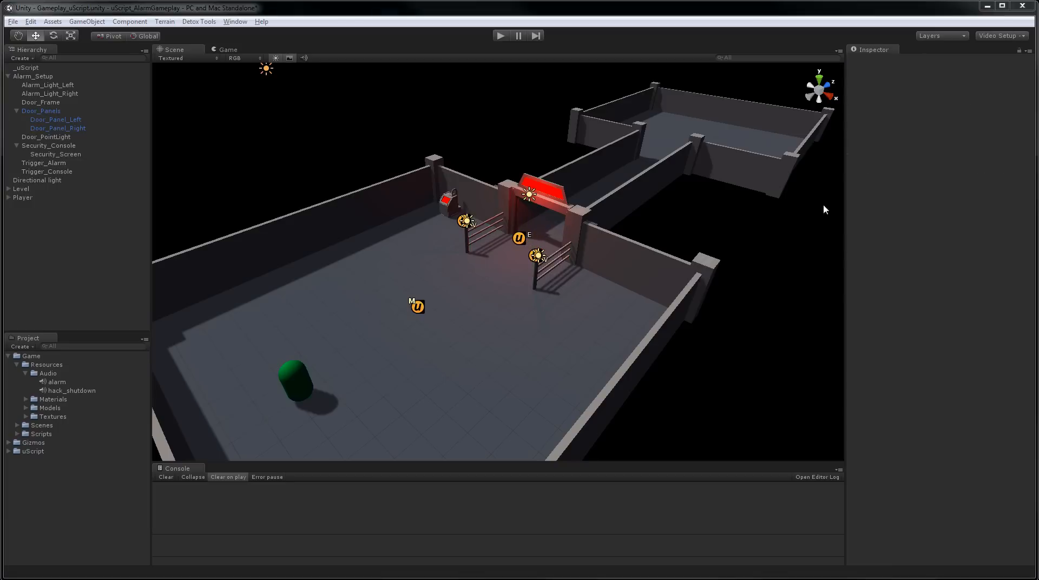
mouse_move(666, 180)
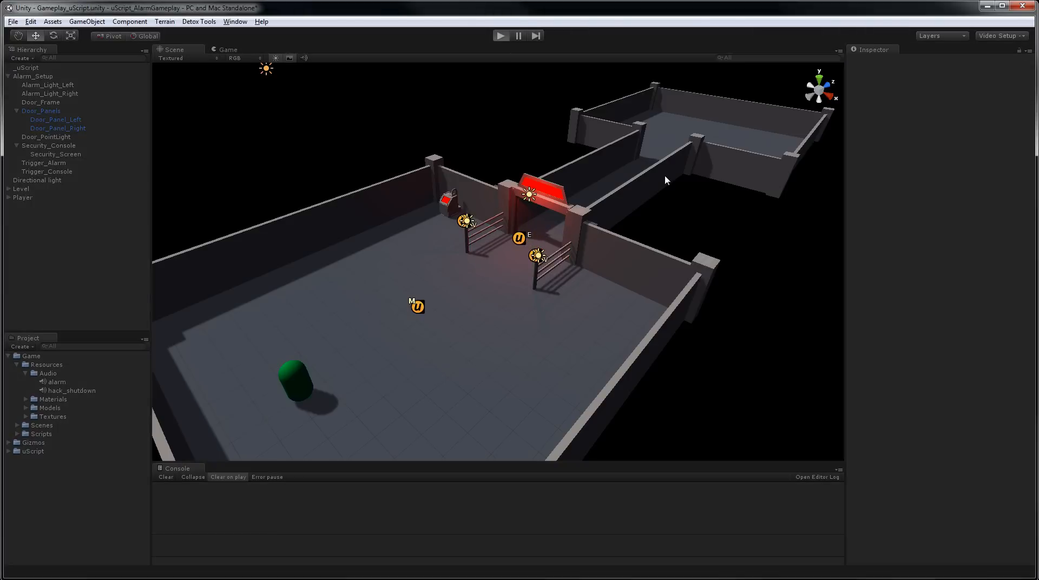
- Play the scene to test the alarm graph
click(500, 35)
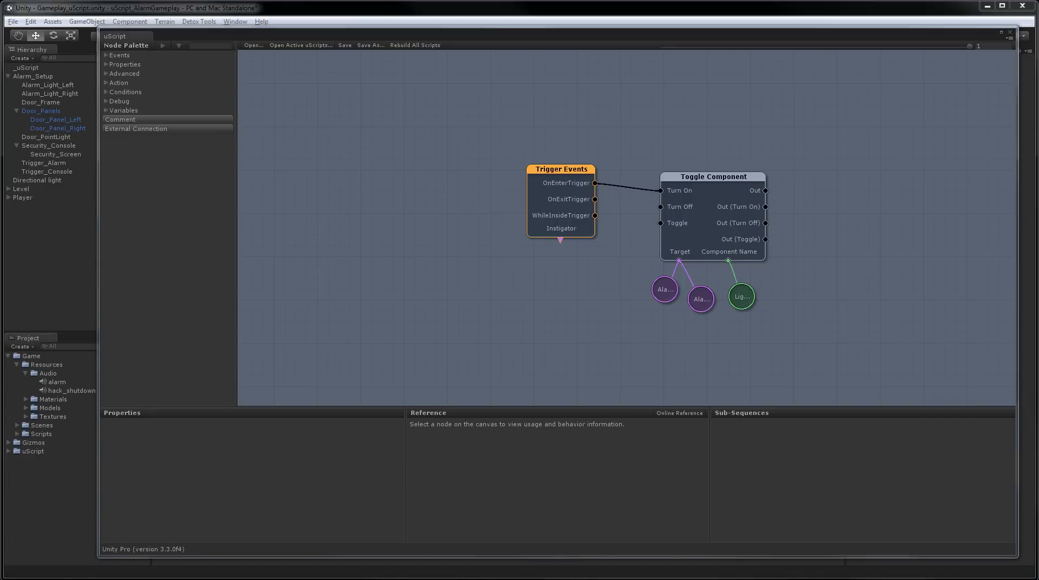
mouse_move(594, 200)
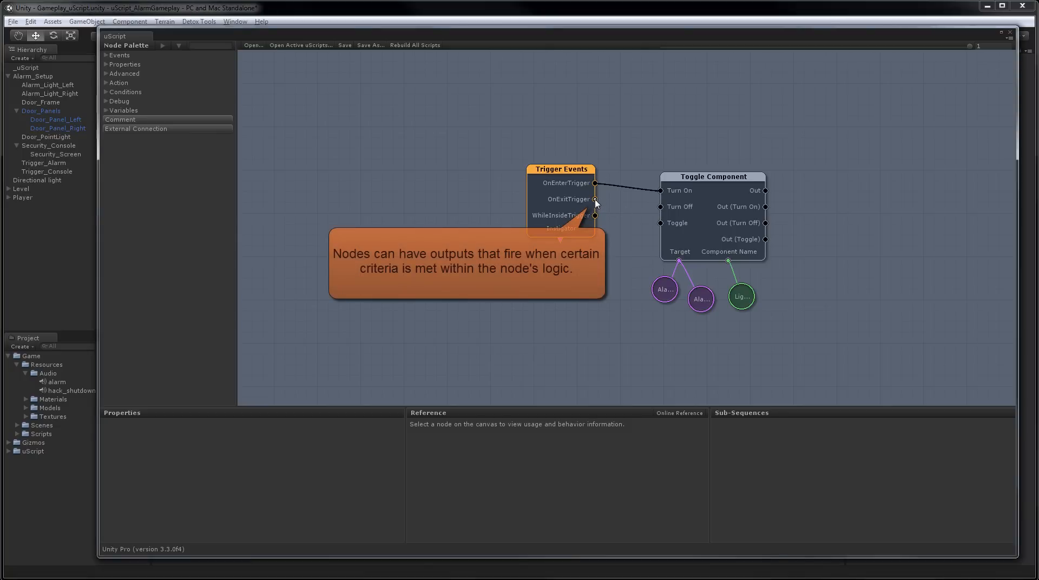
- Wire OnExitTrigger to the Toggle Component's Turn Off input
drag(595, 200, 659, 207)
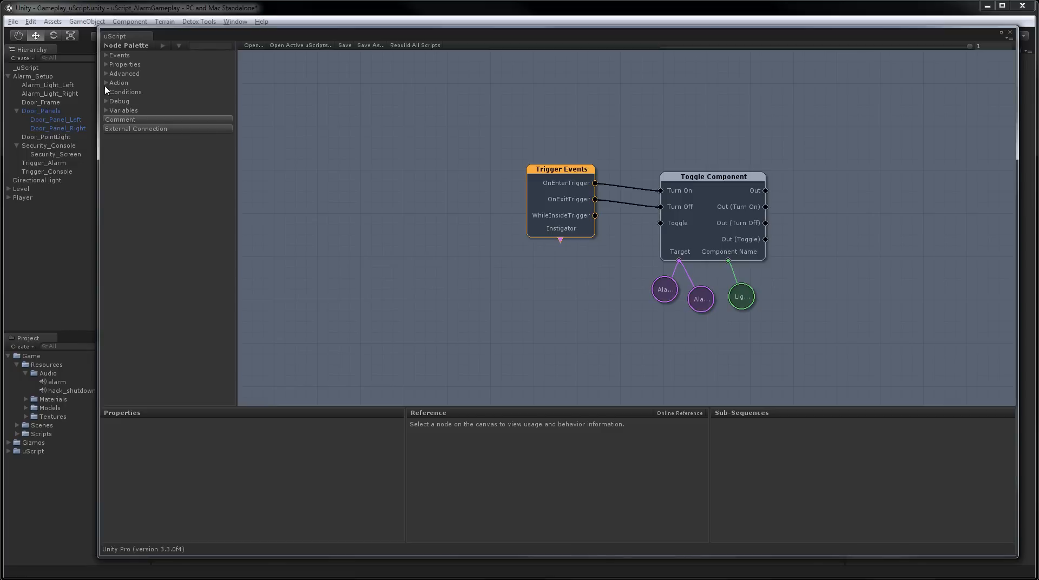
- Add a Rotate node right of Toggle Component, fed by Out (Turn On), targeting both alarm lights
click(119, 82)
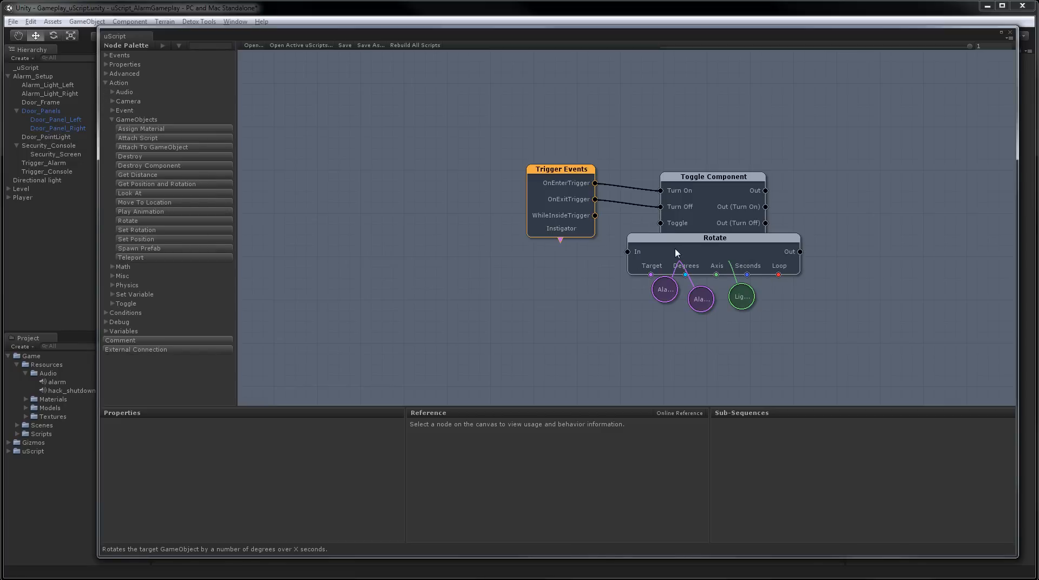
click(715, 237)
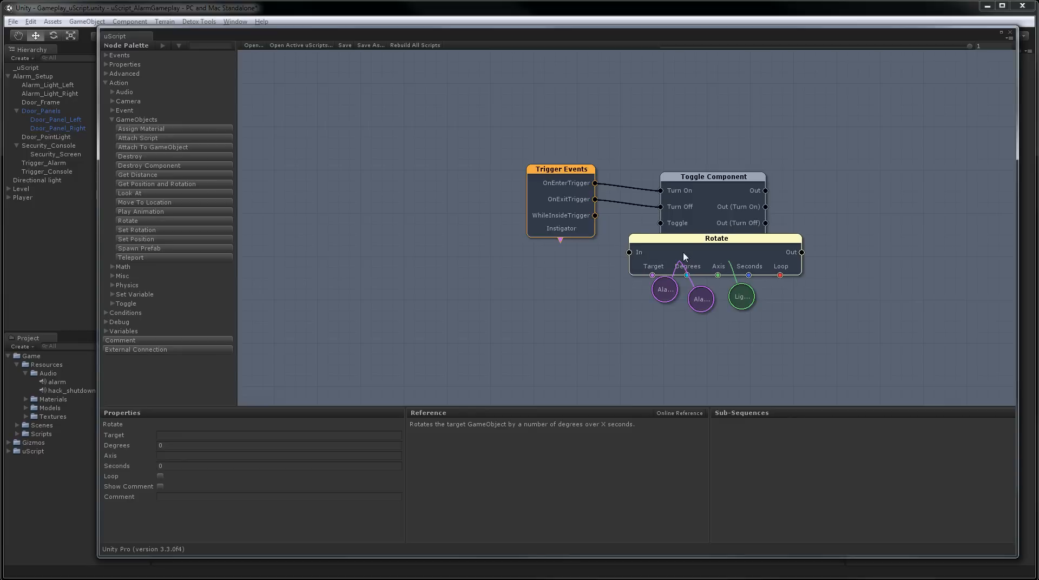
drag(715, 240, 906, 187)
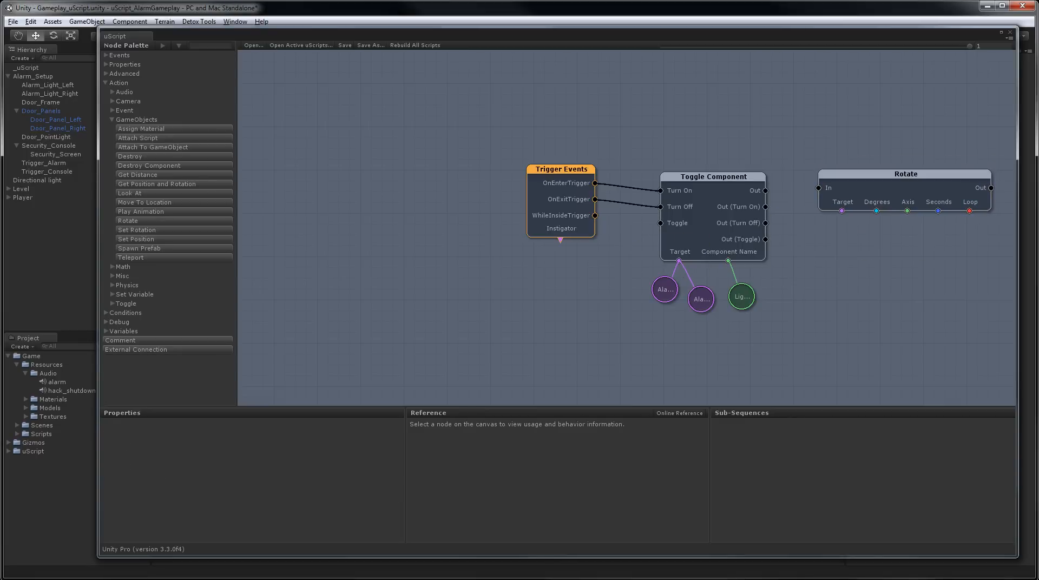
mouse_move(767, 211)
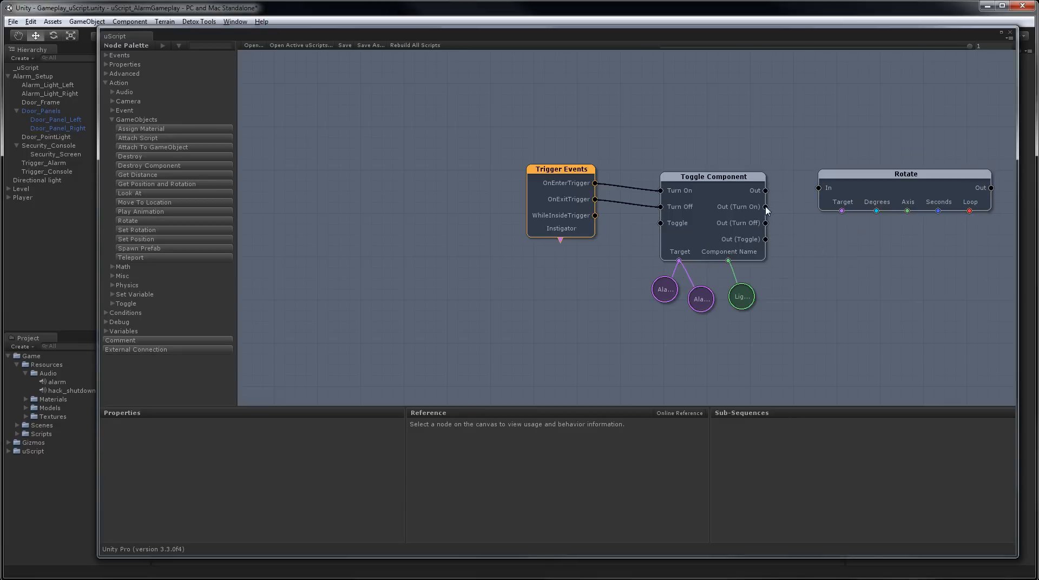
drag(766, 207, 820, 192)
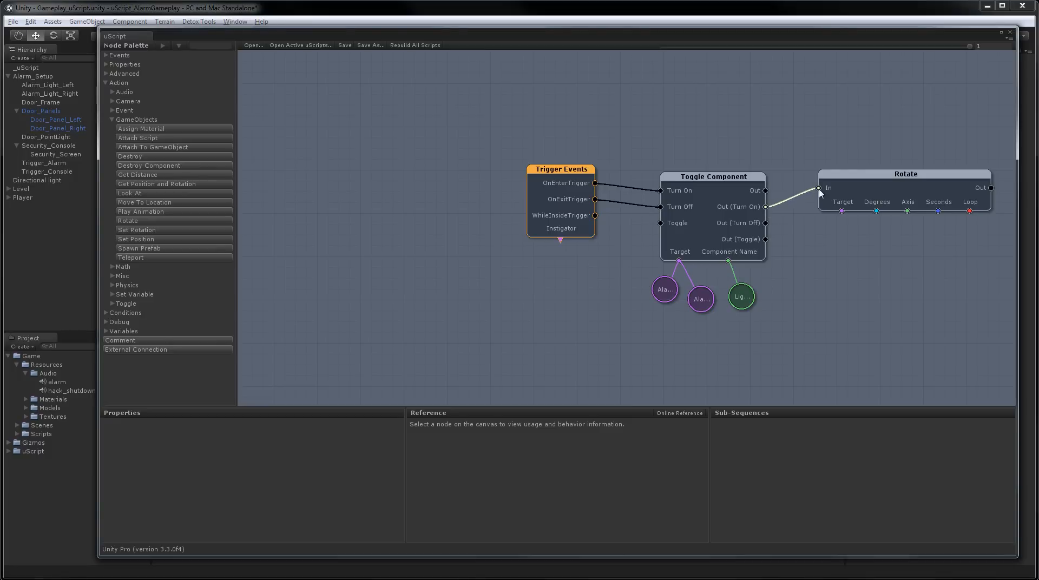
click(712, 176)
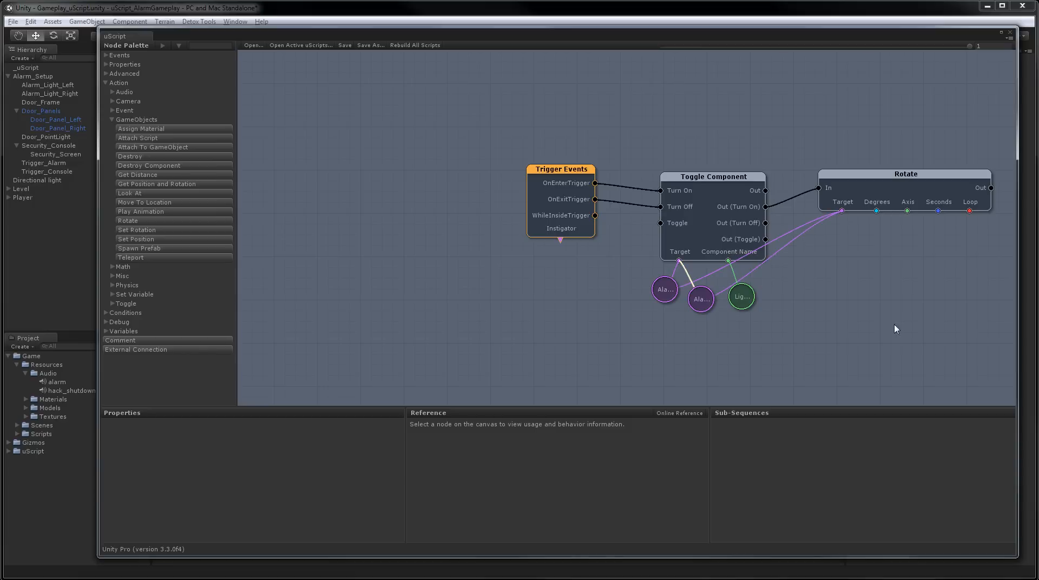
mouse_move(878, 215)
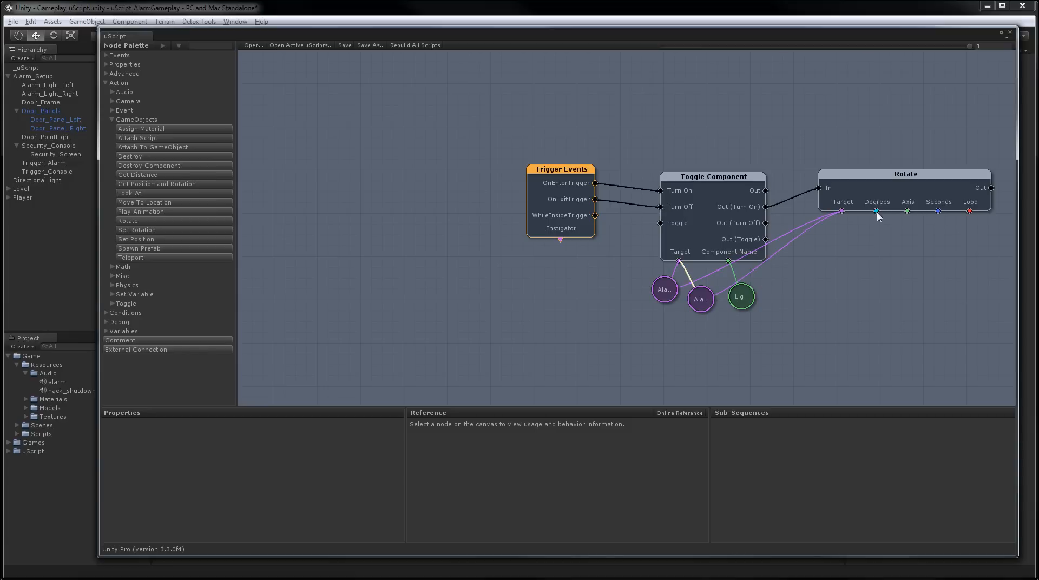
- Create variables giving the Rotate node 360 degrees and a Y axis
right_click(842, 211)
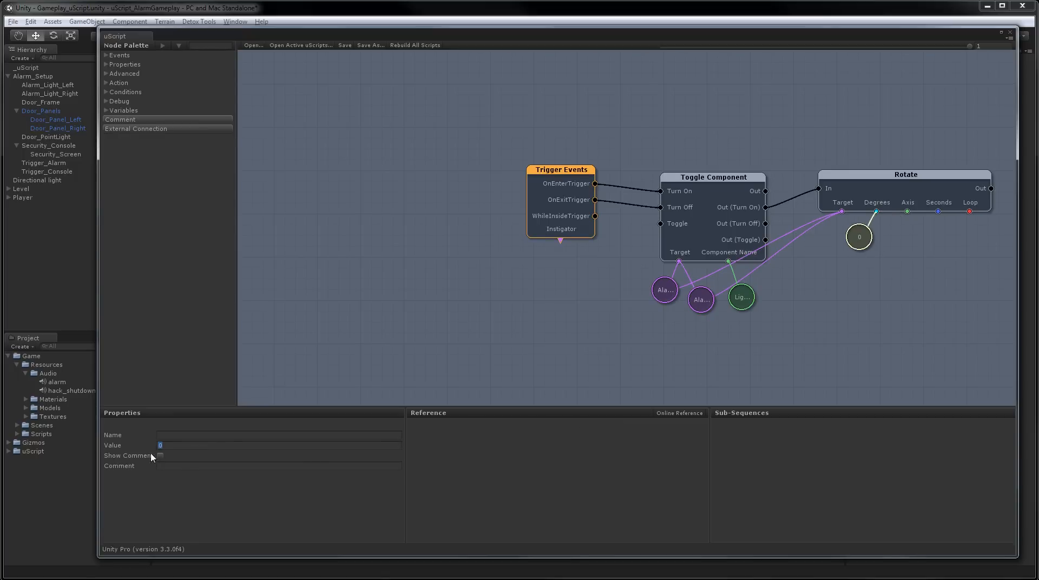
text(360)
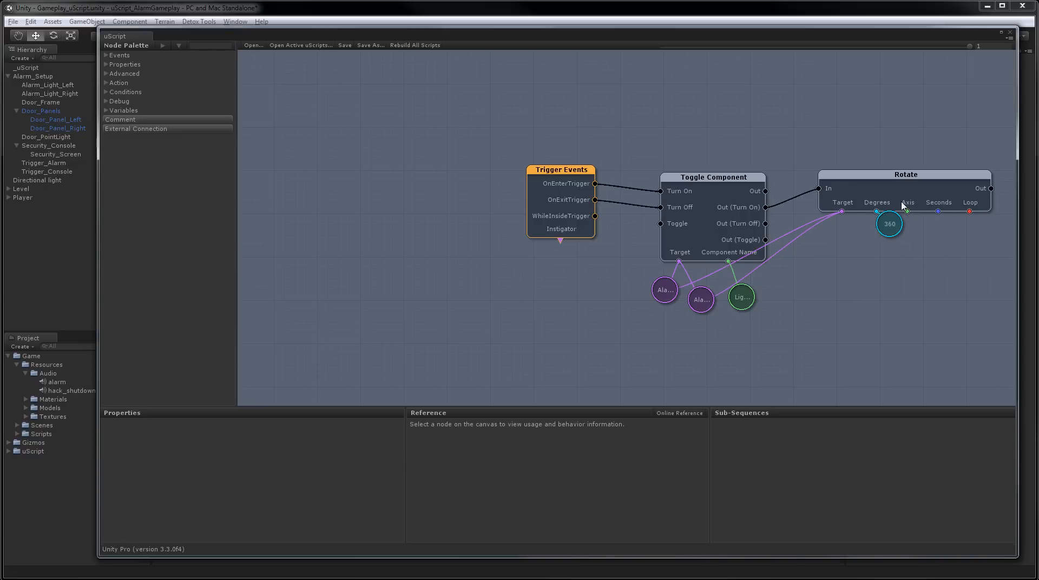
click(889, 223)
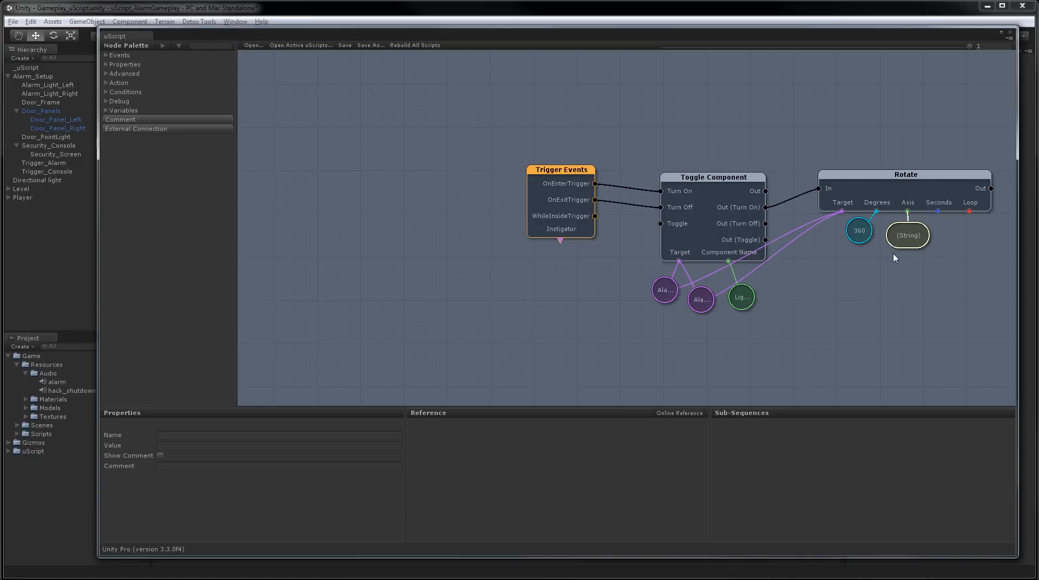
click(278, 445)
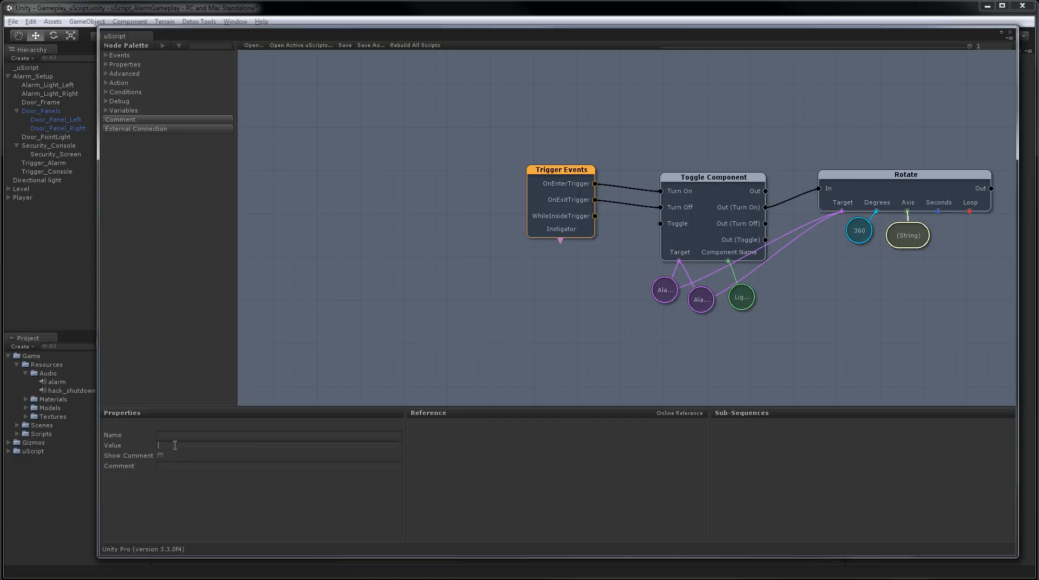
text(Y)
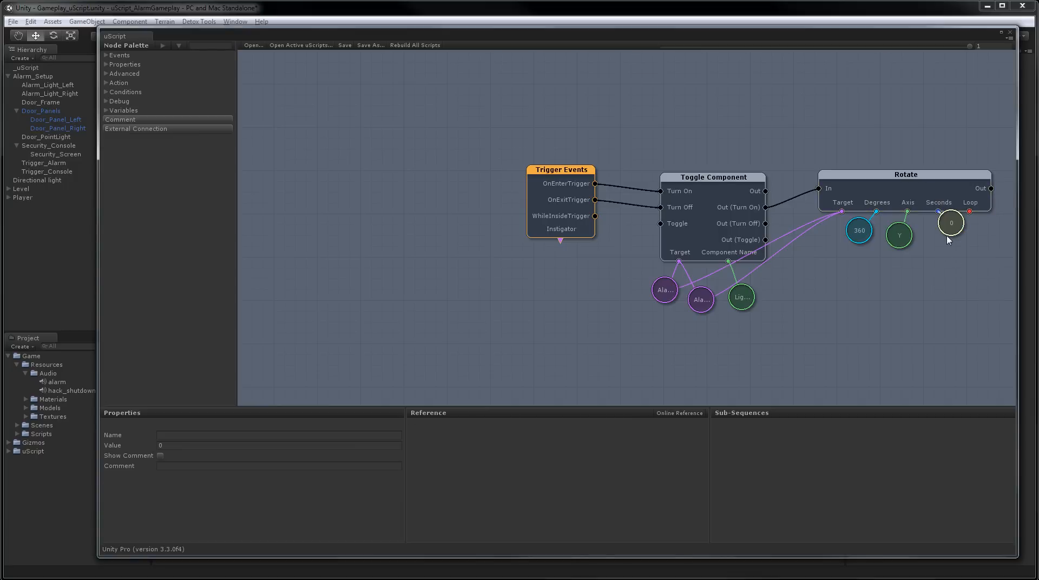
- Add a 1-second duration value and a loop variable beneath the Rotate node
drag(951, 223, 934, 239)
text(1)
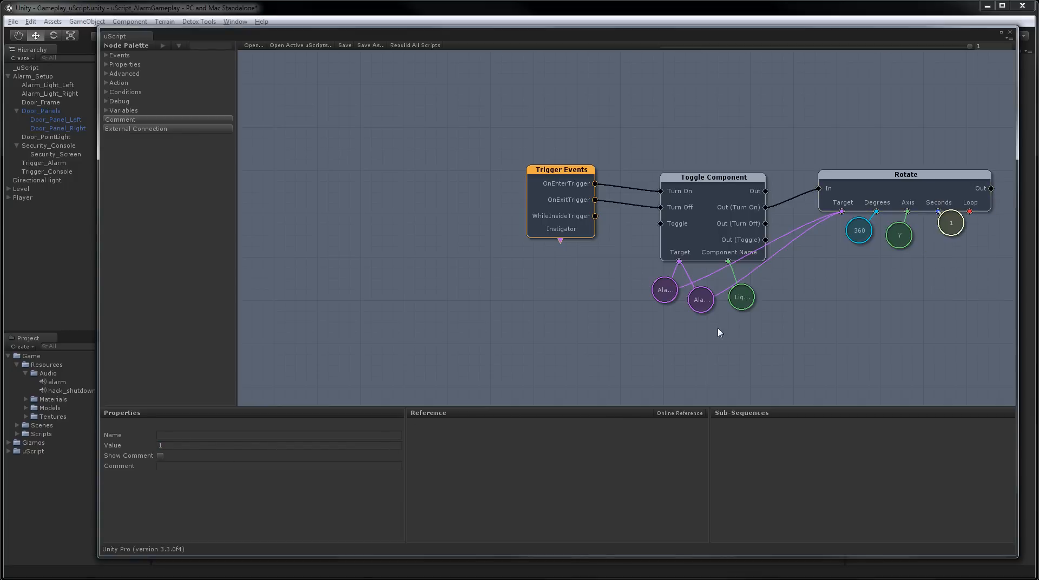
drag(951, 223, 930, 229)
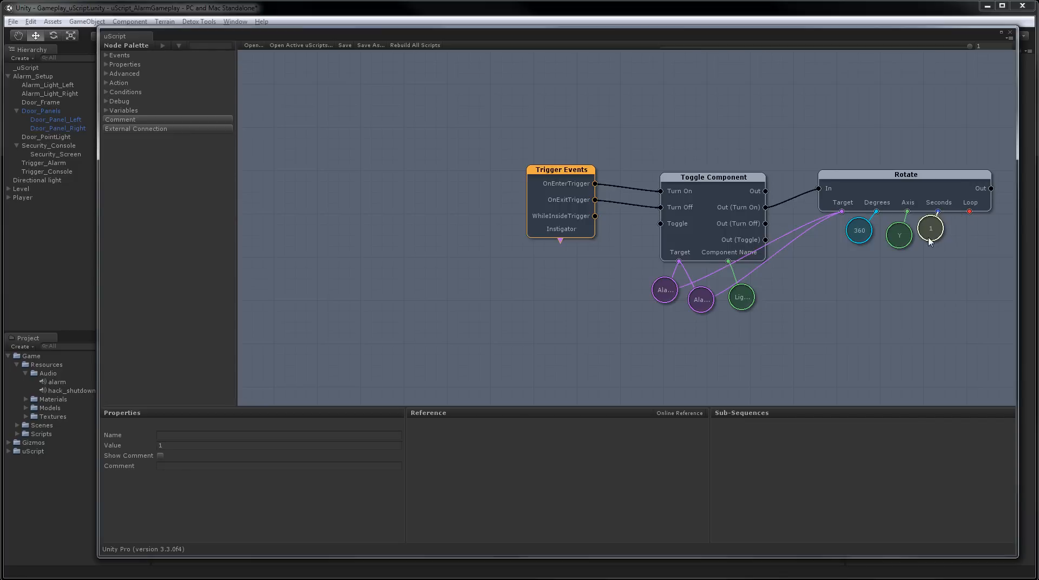
click(905, 174)
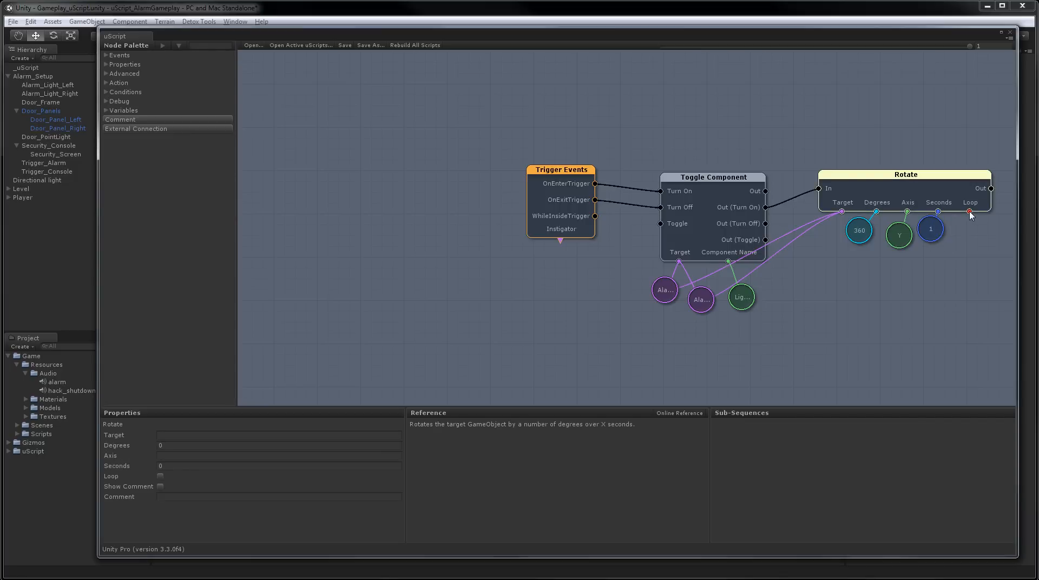
right_click(969, 212)
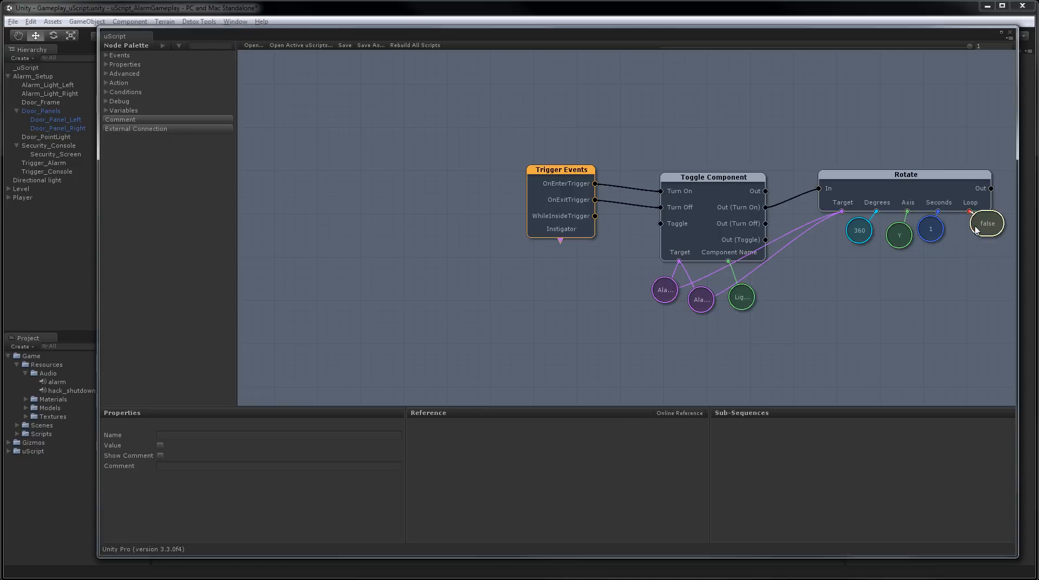
drag(987, 223, 968, 243)
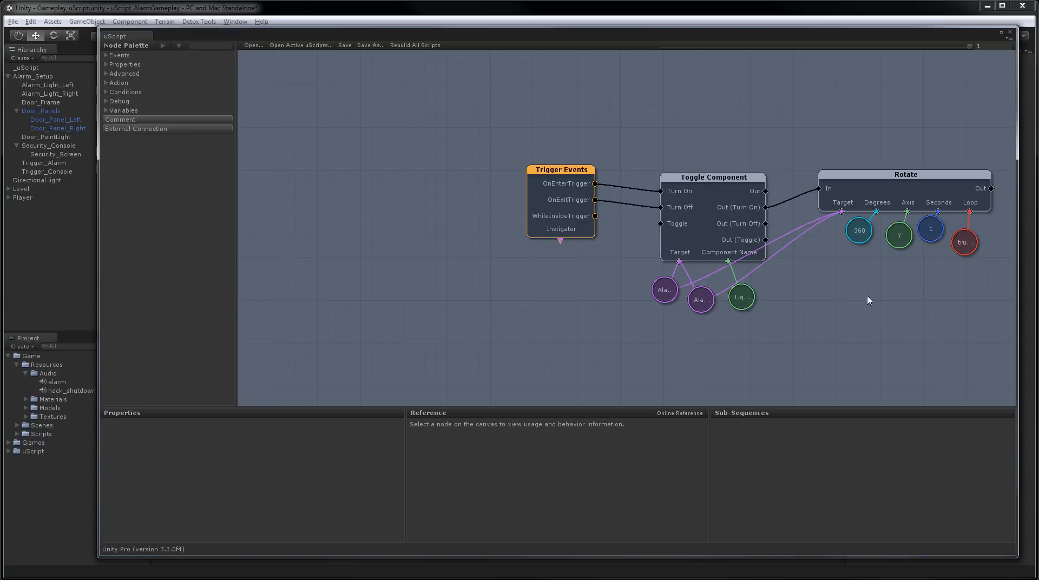
mouse_move(863, 301)
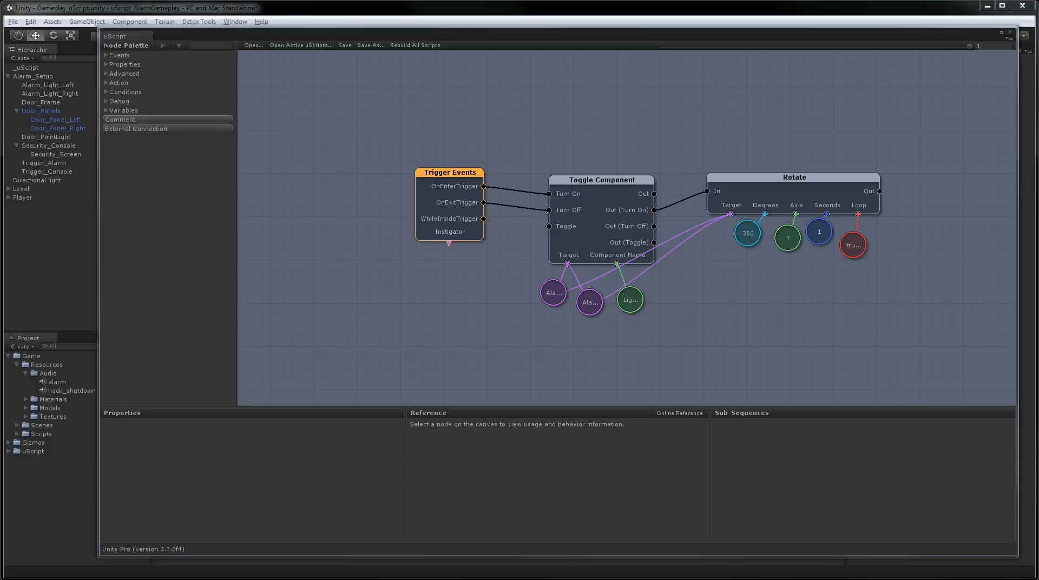
mouse_move(909, 278)
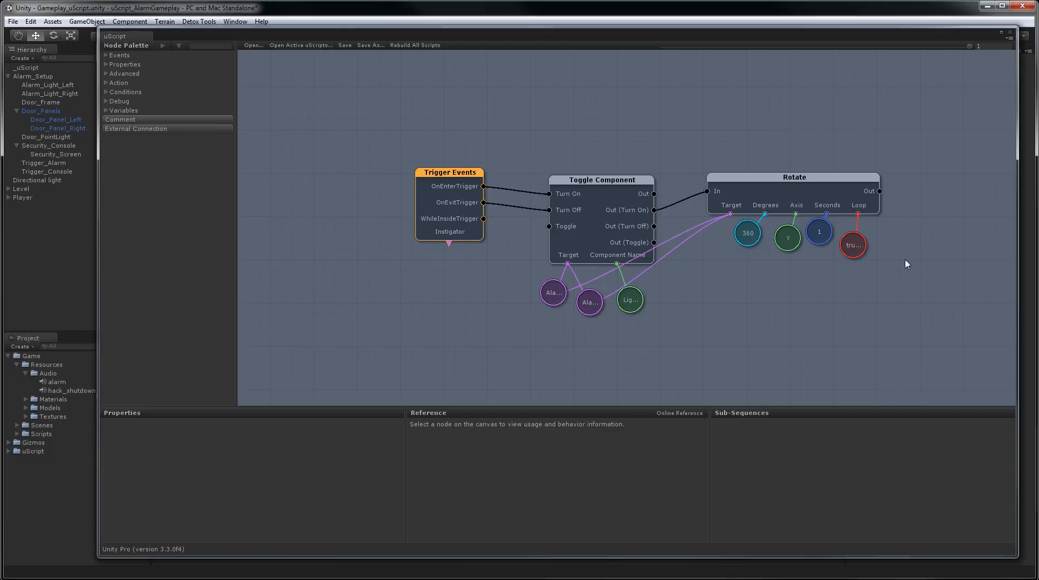
- Copy and paste the Rotate setup and connect Out (Turn On) to the duplicate
click(794, 177)
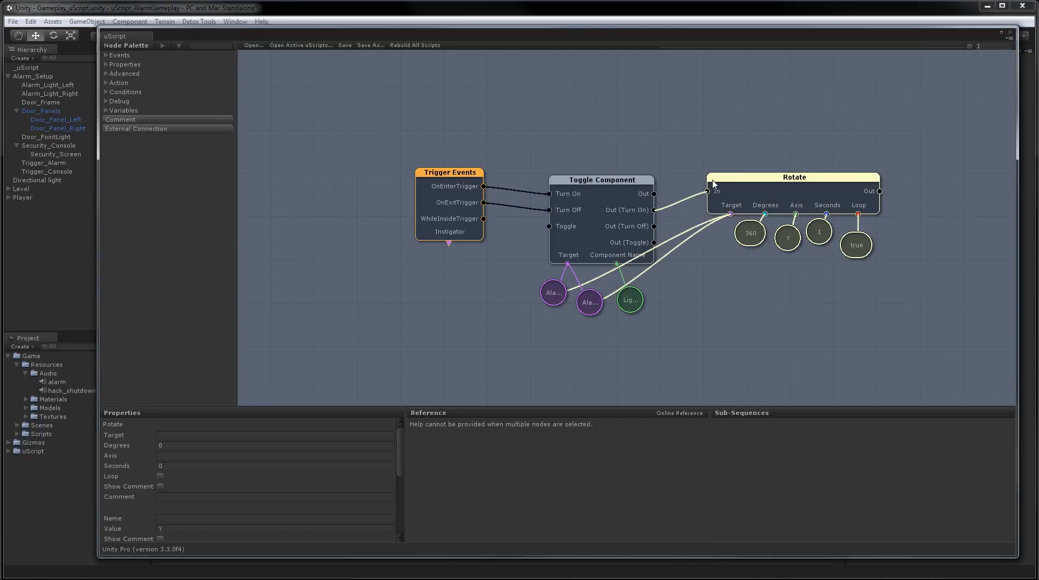
right_click(794, 193)
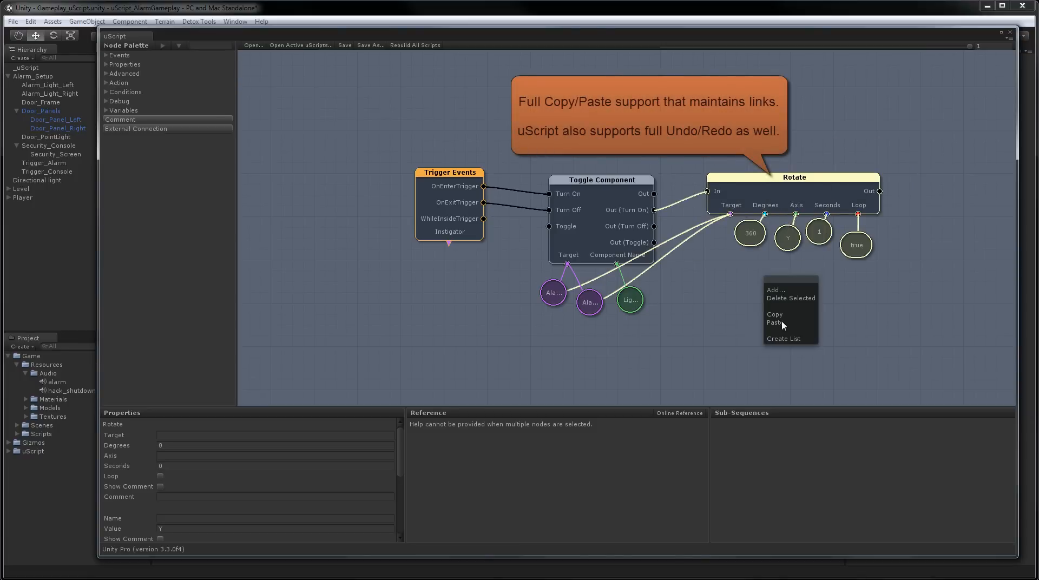
click(773, 322)
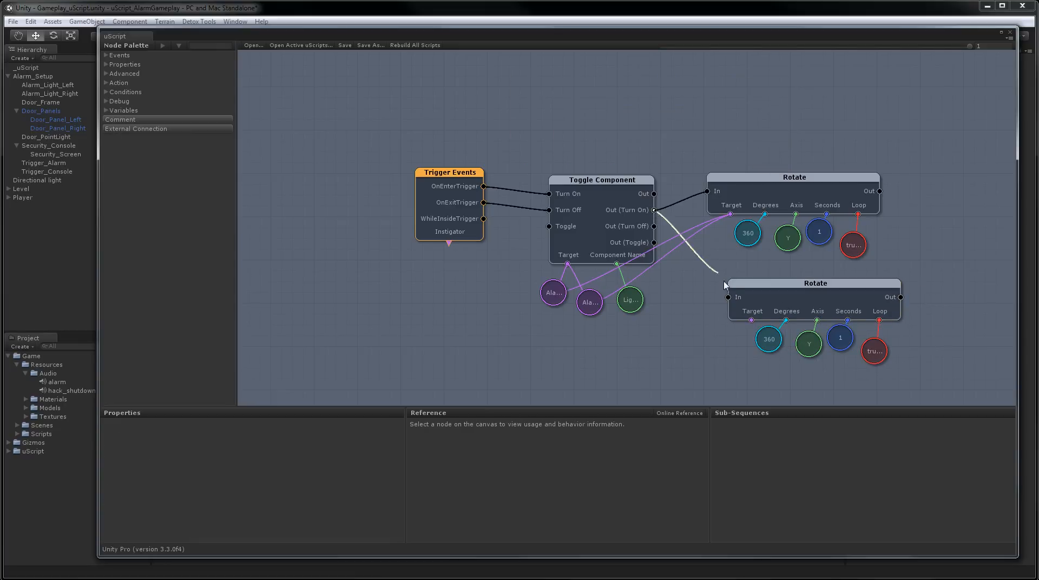
click(598, 179)
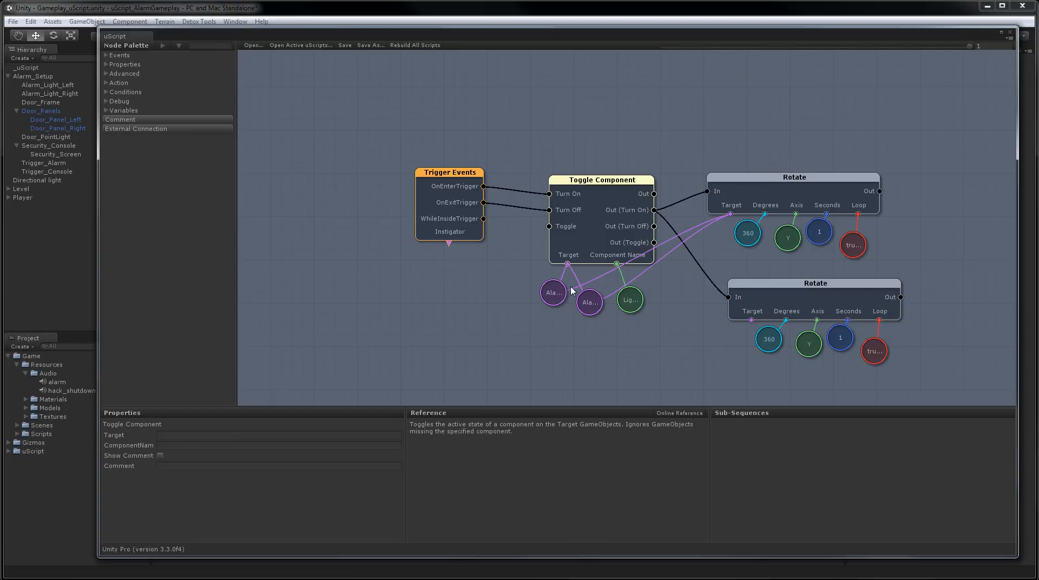
mouse_move(598, 281)
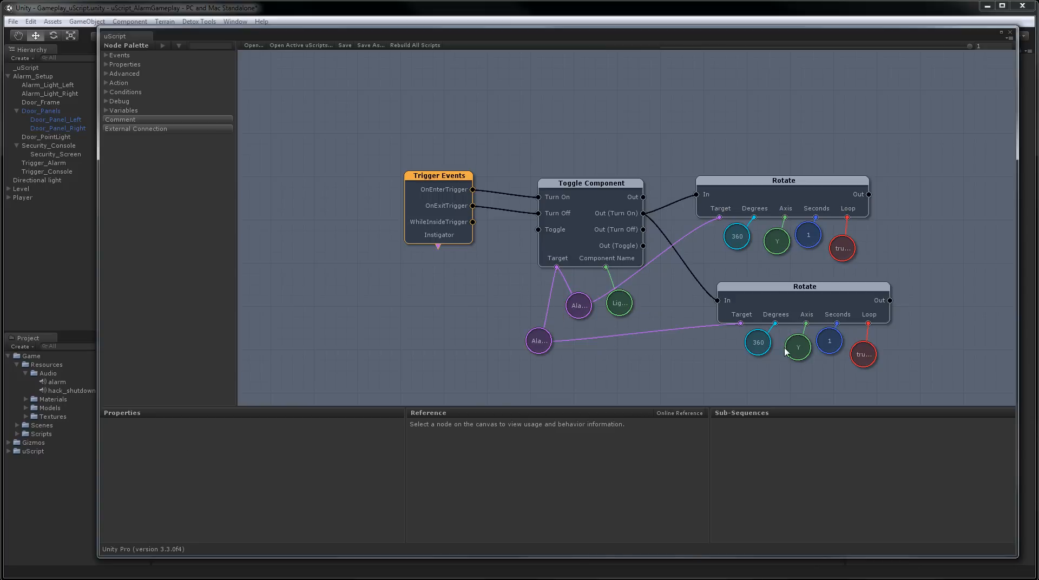
- Set the second rotation's degrees to -360 for the other alarm light
click(757, 343)
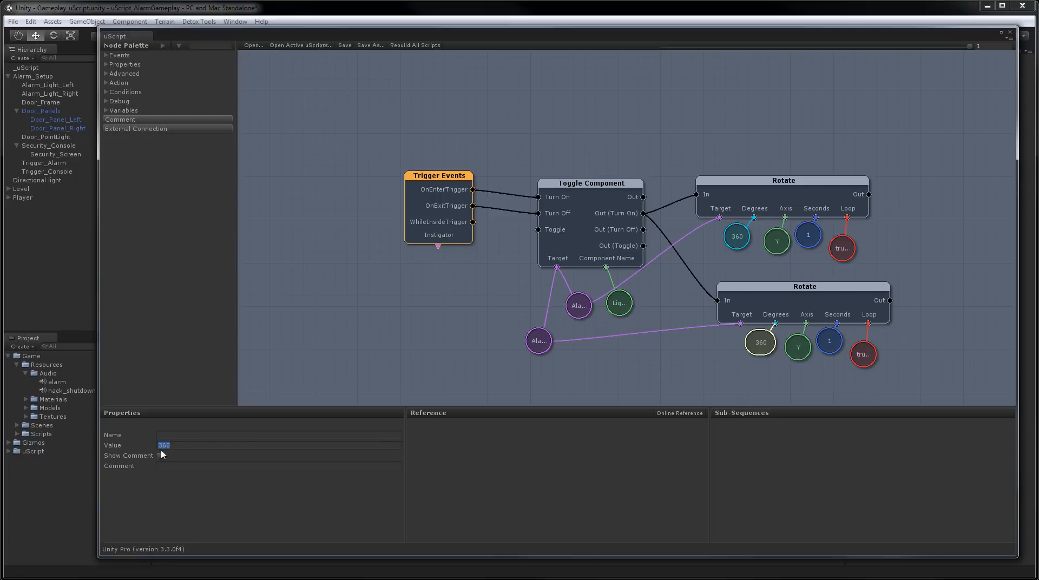
text(-360)
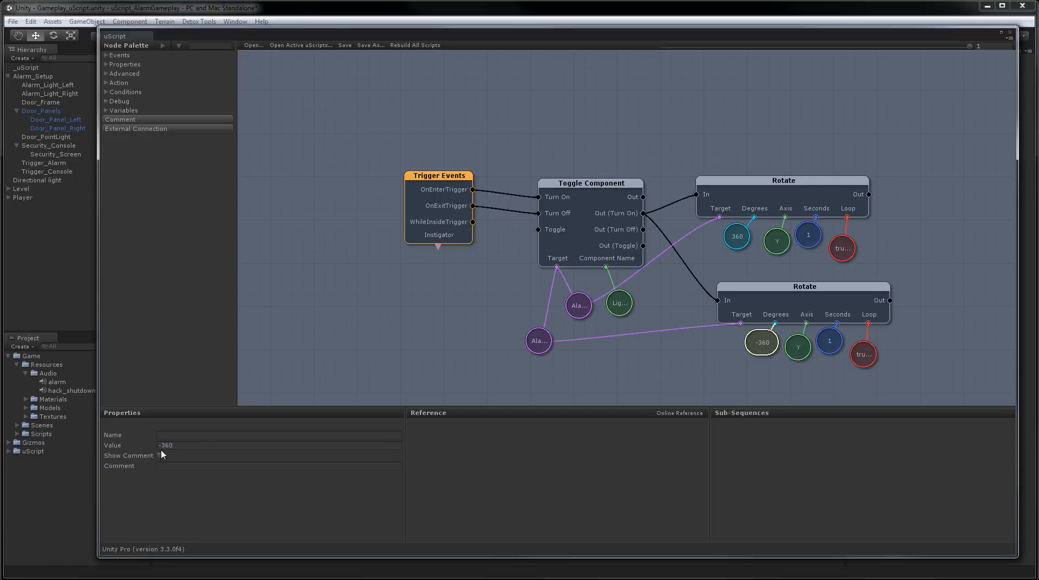
click(628, 360)
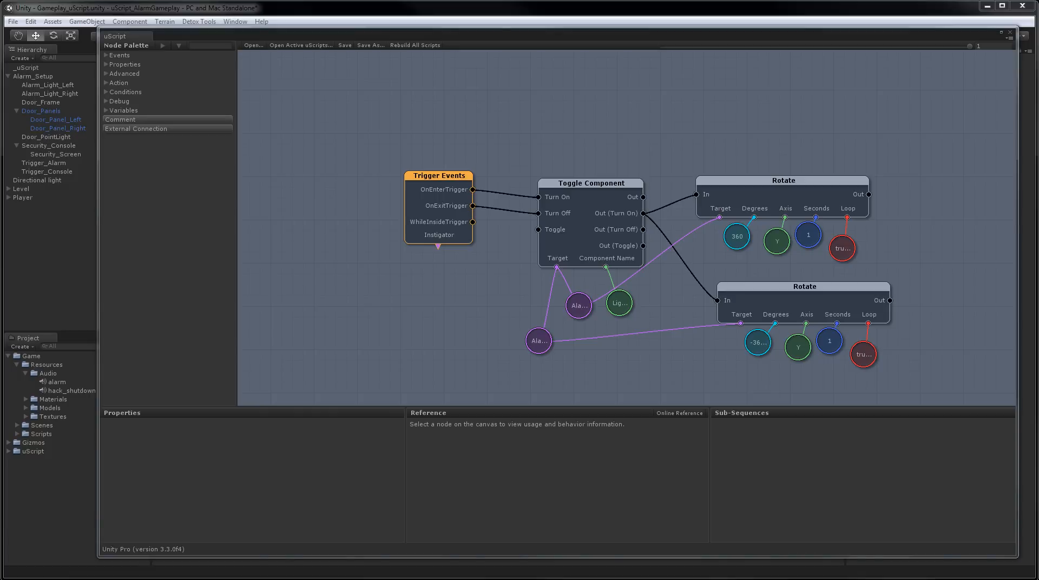
mouse_move(921, 252)
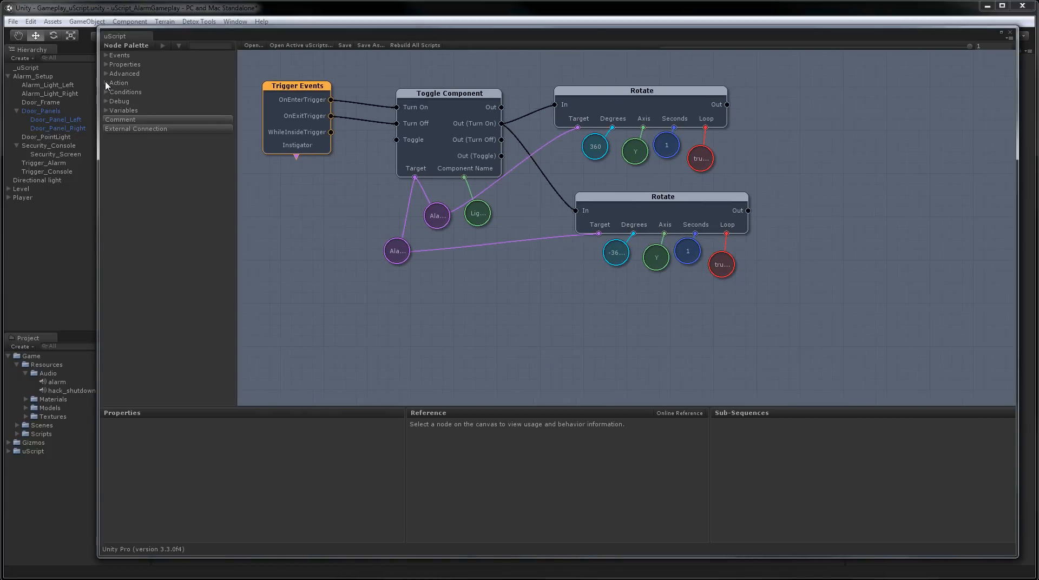
- Add a Play Sound node and position it above the rotations
click(106, 82)
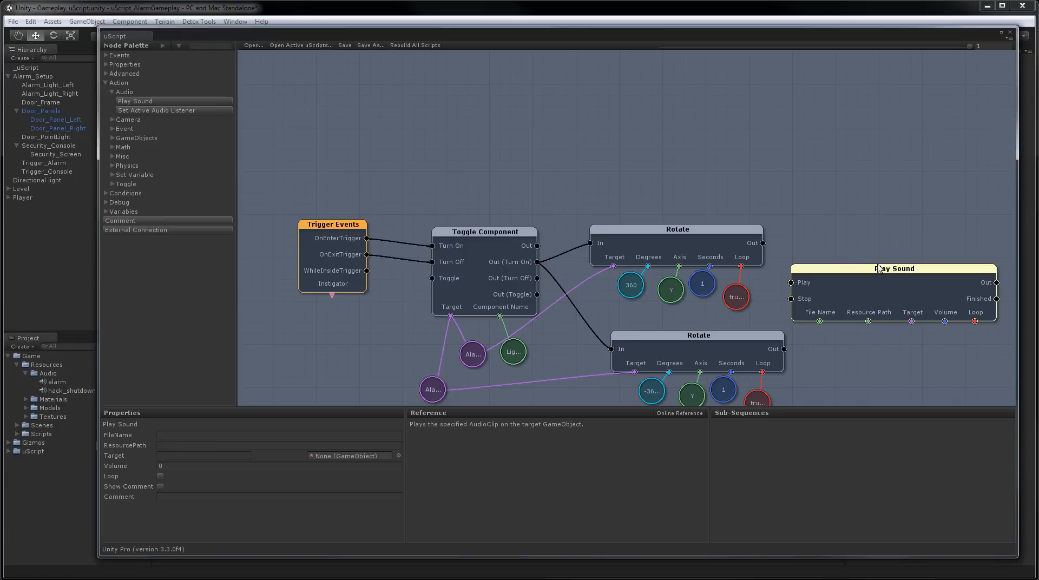
drag(893, 269, 676, 150)
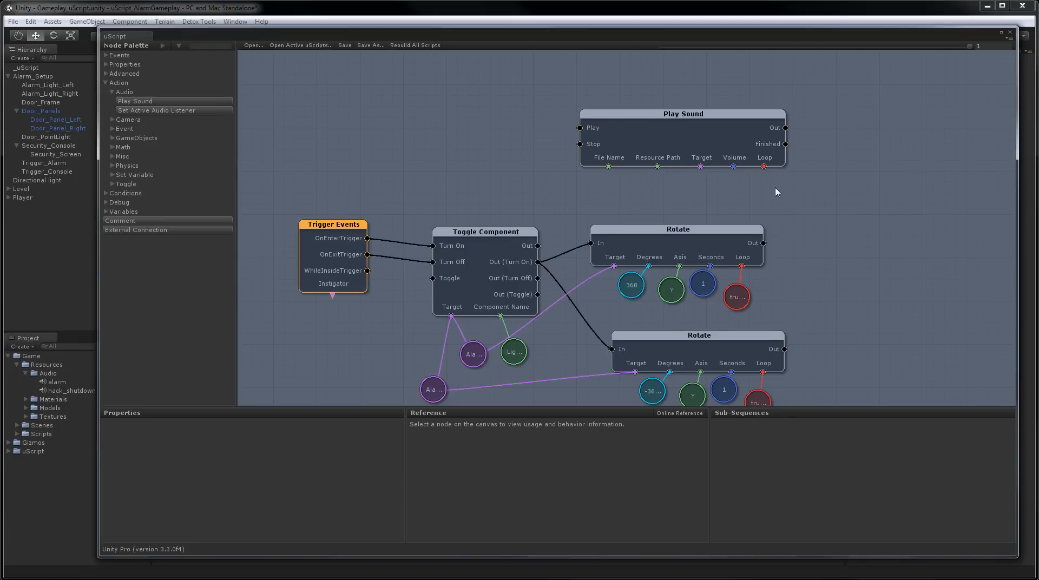
click(682, 114)
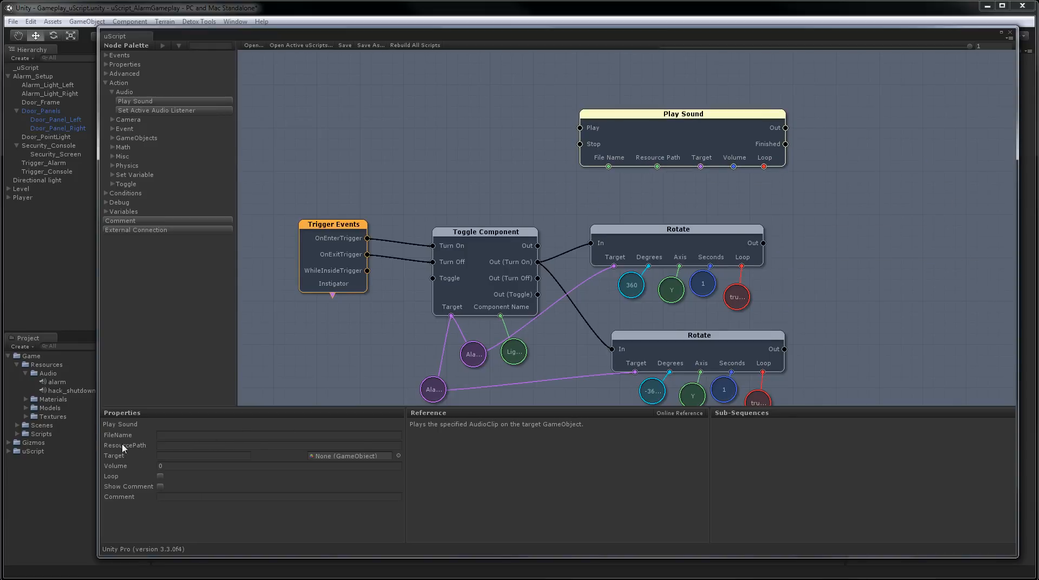
- Set Play Sound FileName alarm, ResourcePath Audio, Volume 1 and Loop ticked
click(181, 436)
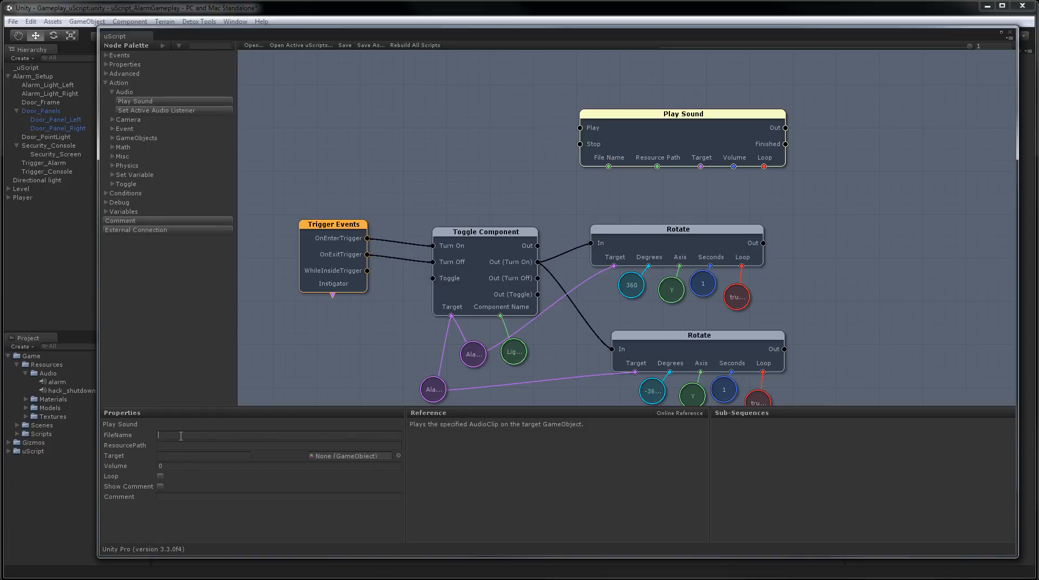
text(alarm)
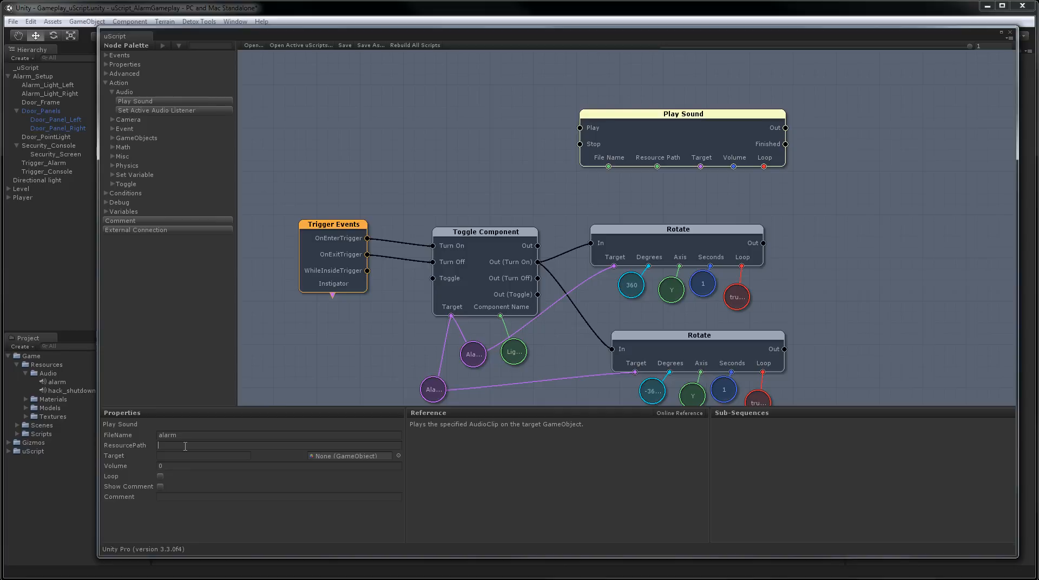
text(Audio)
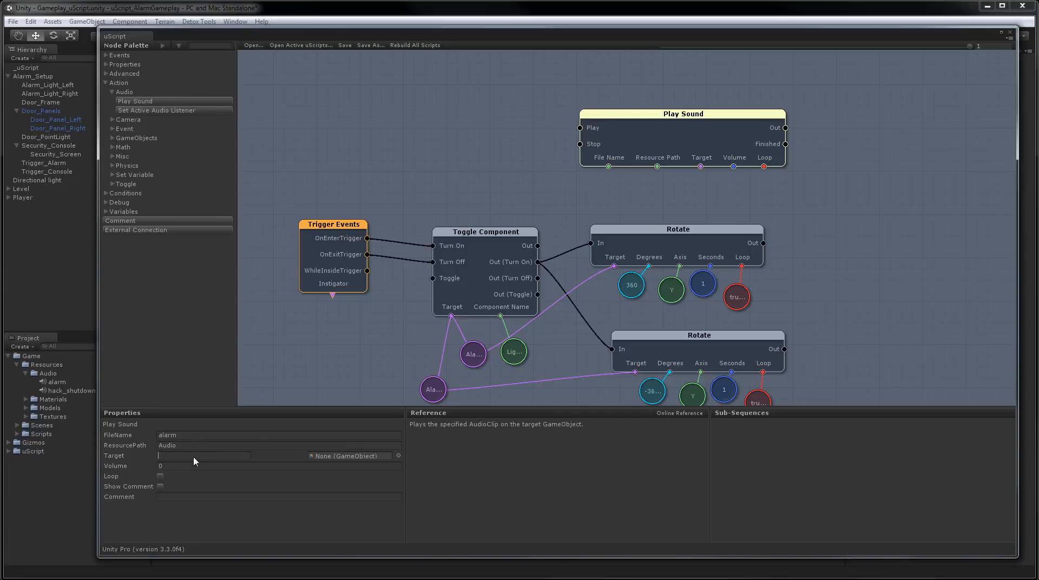
mouse_move(357, 456)
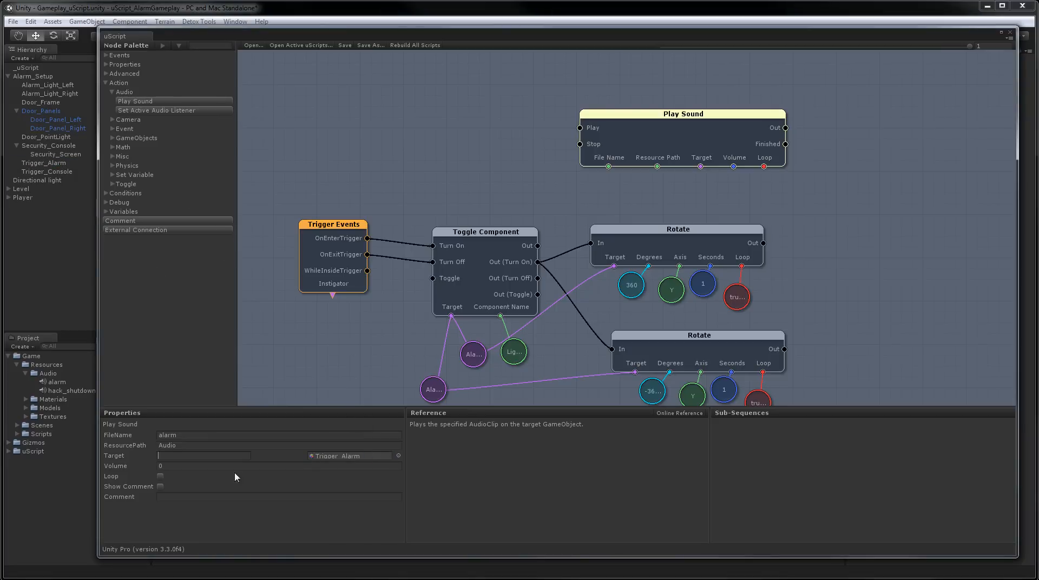
click(205, 466)
text(1)
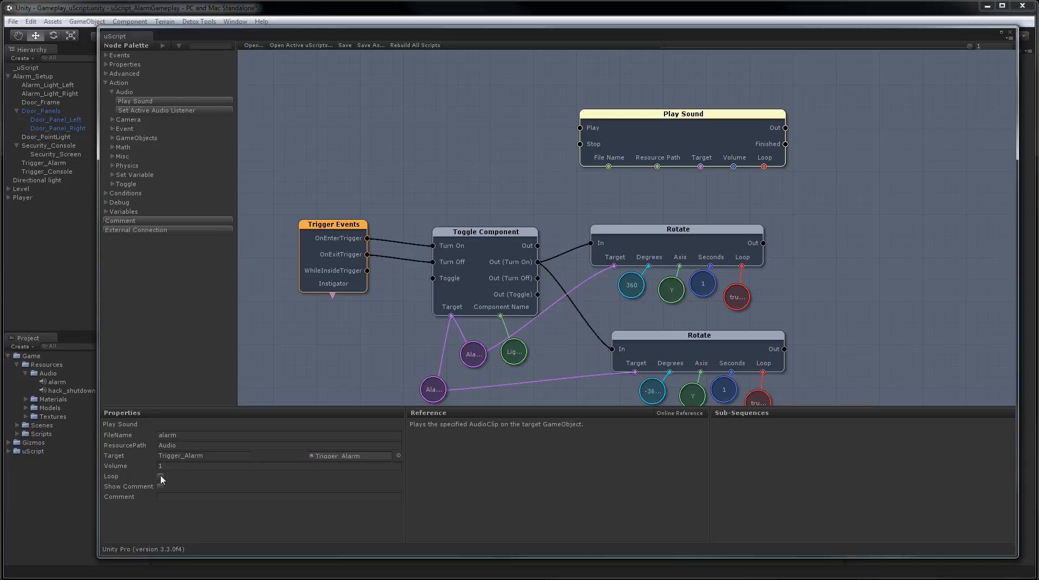
click(160, 477)
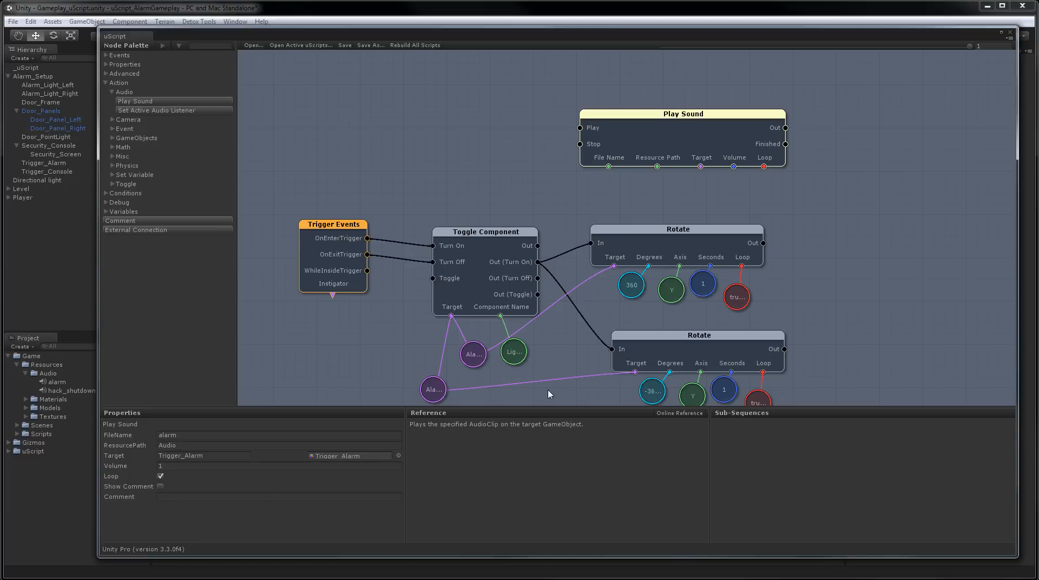
mouse_move(590, 198)
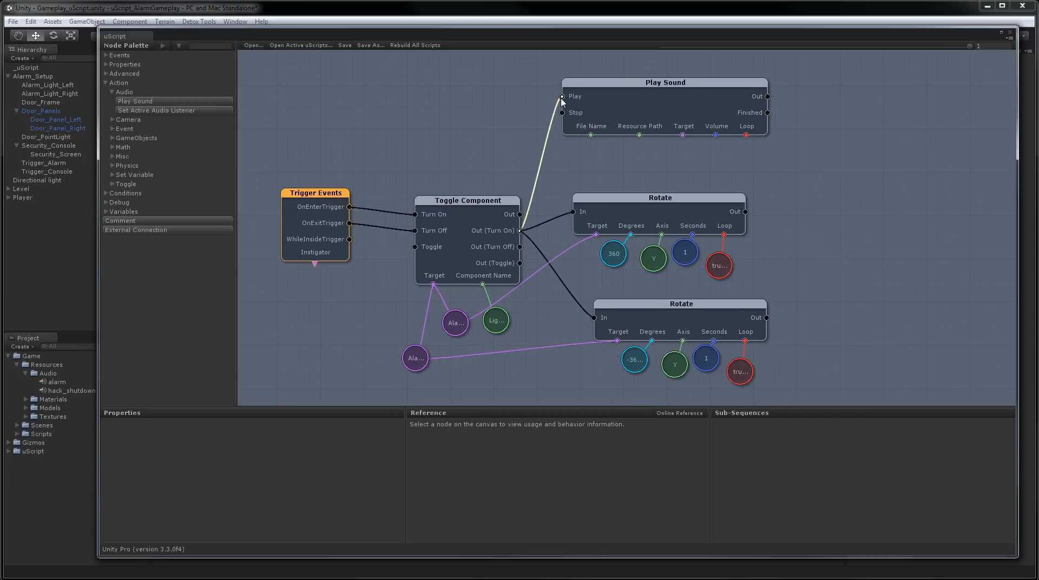
- Wire the toggle's Out (Turn Off) to Play Sound's Stop input and return to the scene view
click(465, 201)
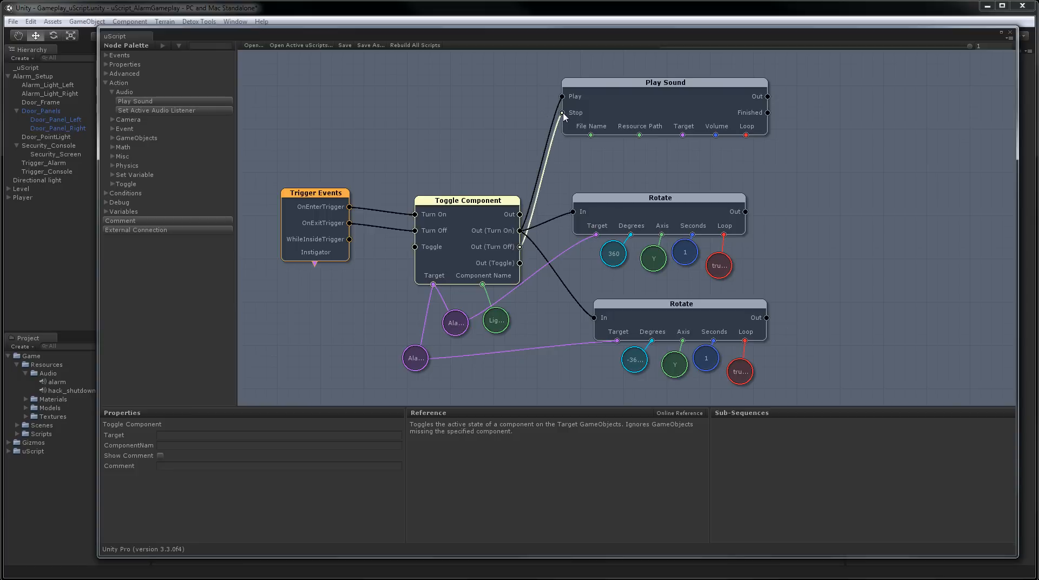
click(664, 82)
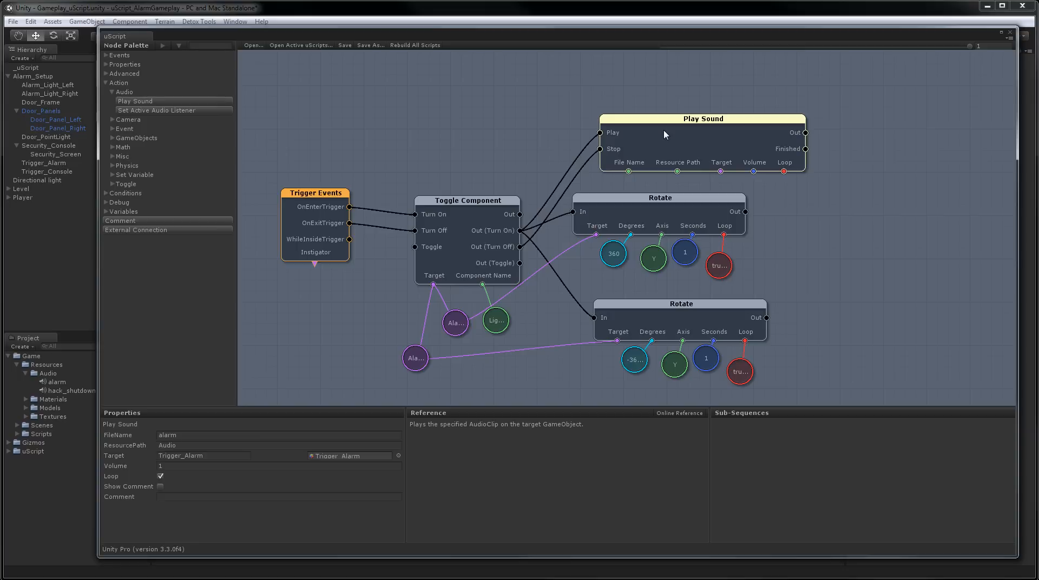
mouse_move(863, 214)
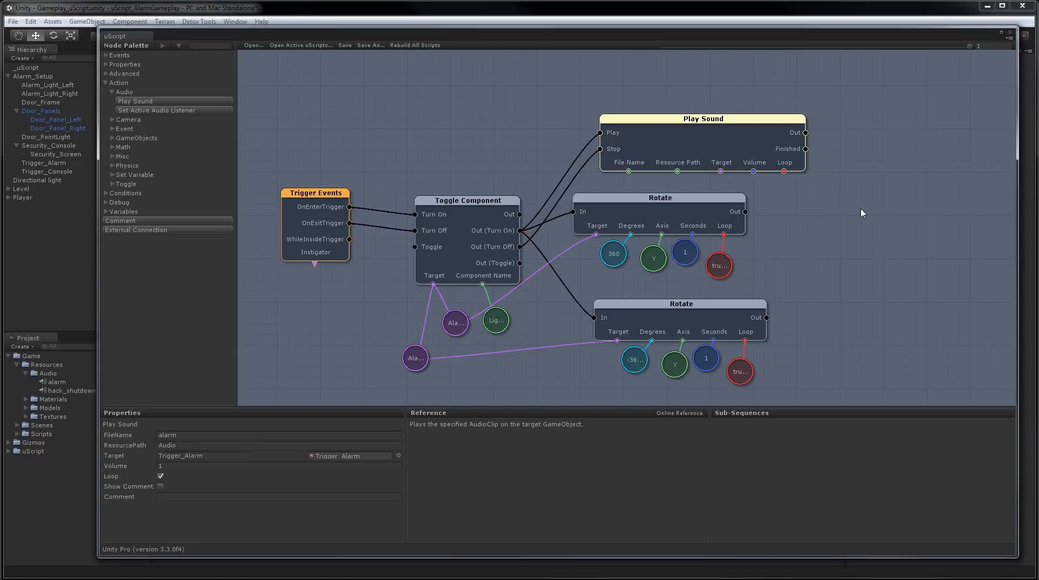
mouse_move(599, 186)
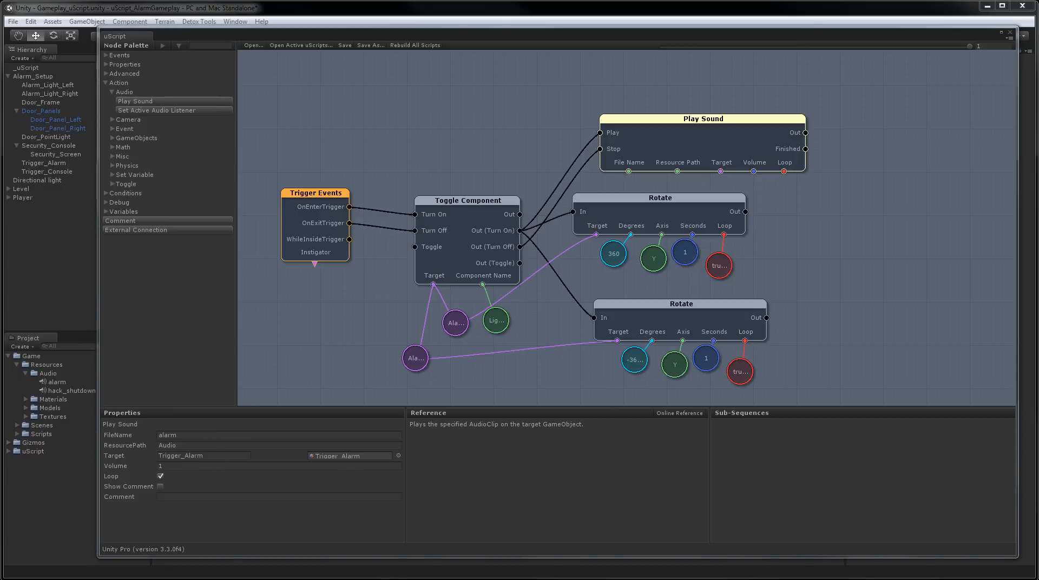
click(345, 46)
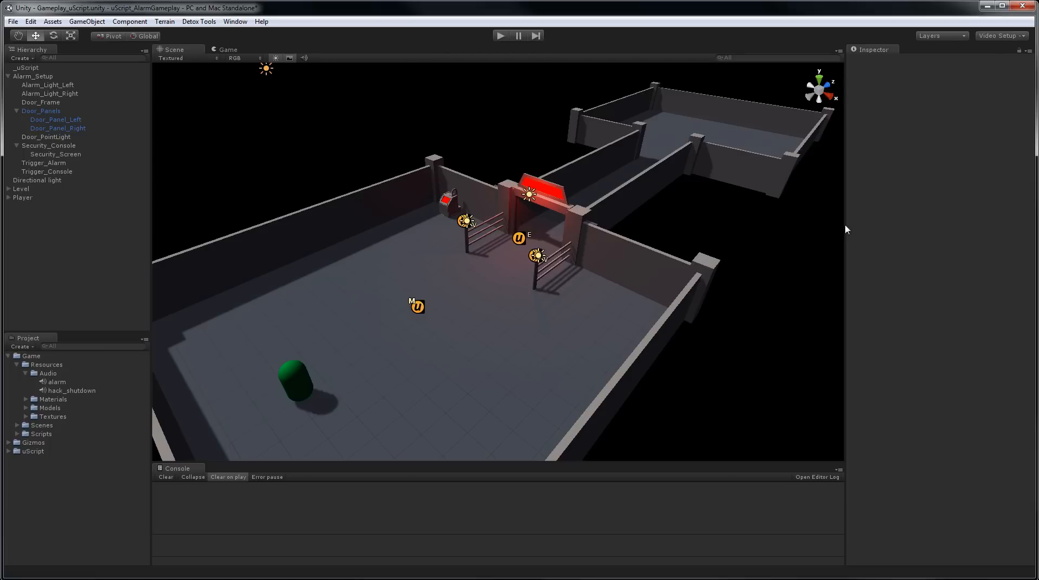
mouse_move(500, 36)
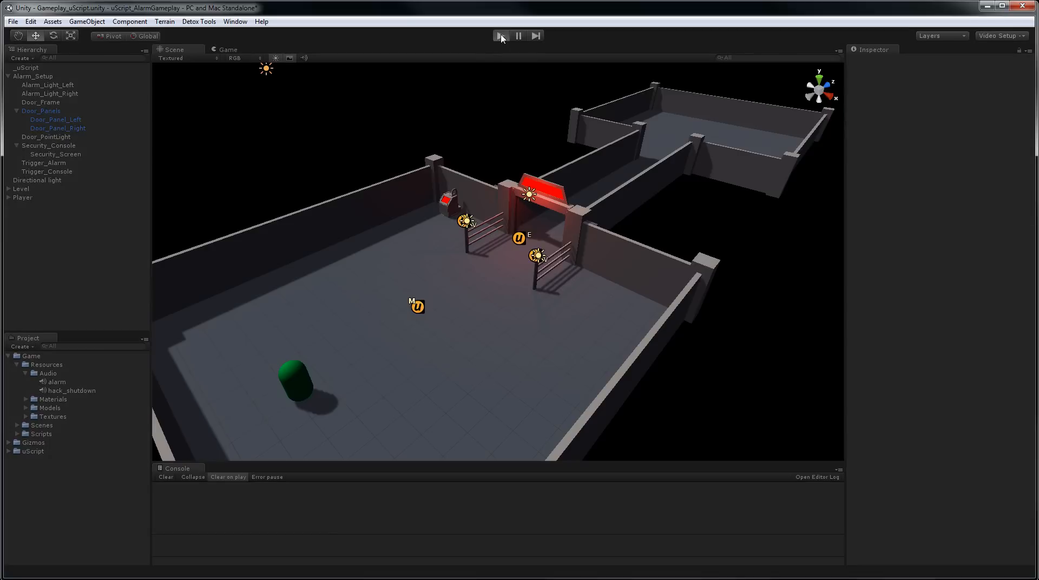
click(501, 35)
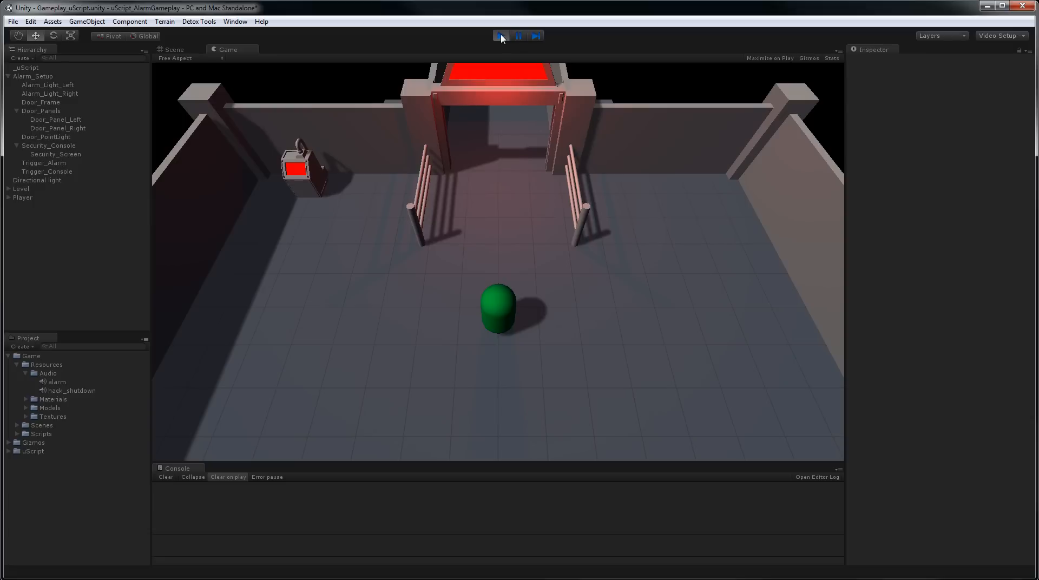
click(173, 49)
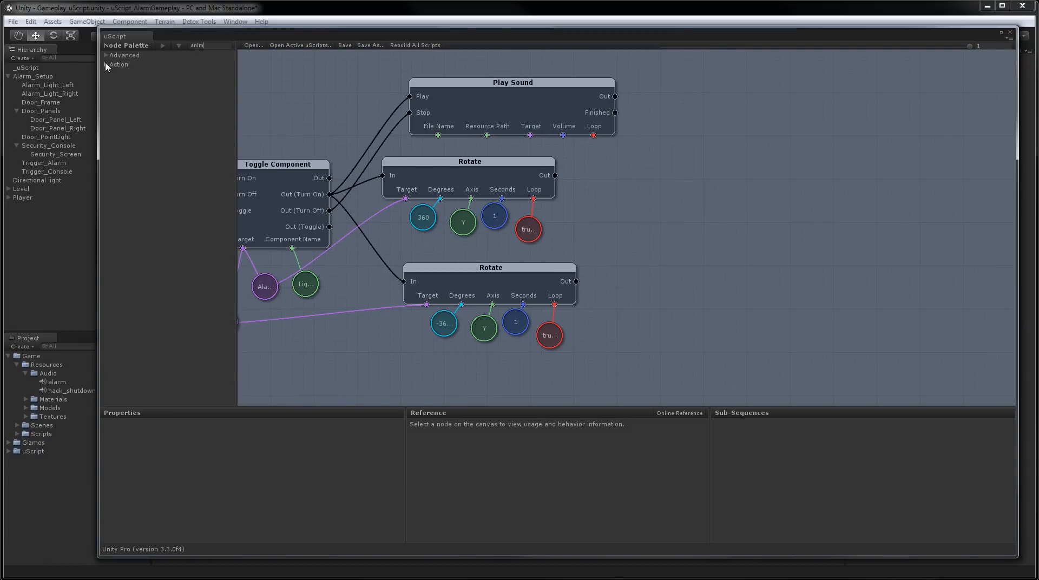
- Add a Play Animation node and wire the toggle's Out (Turn On) to its In
click(106, 64)
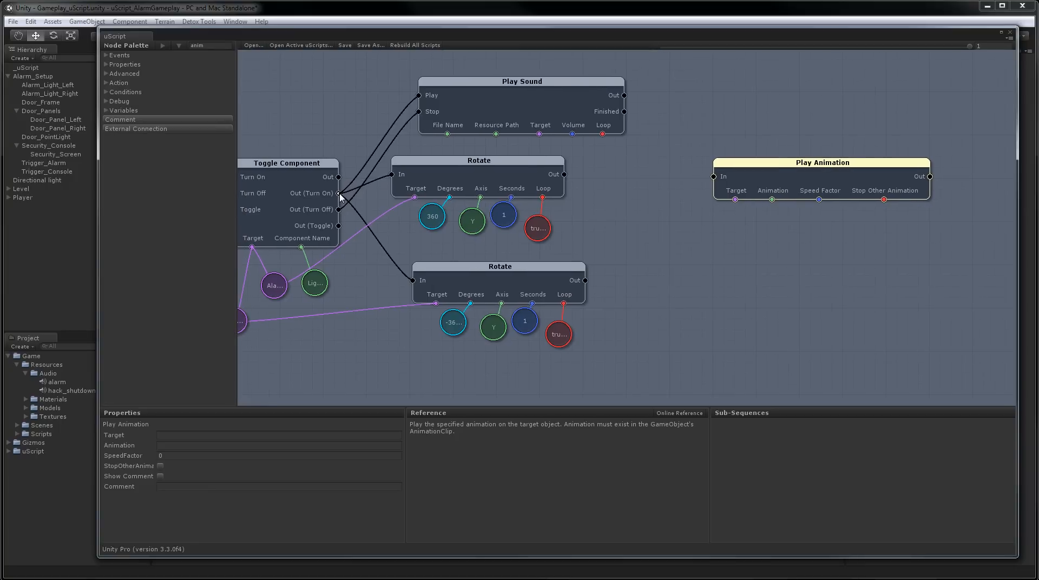
drag(337, 193, 715, 177)
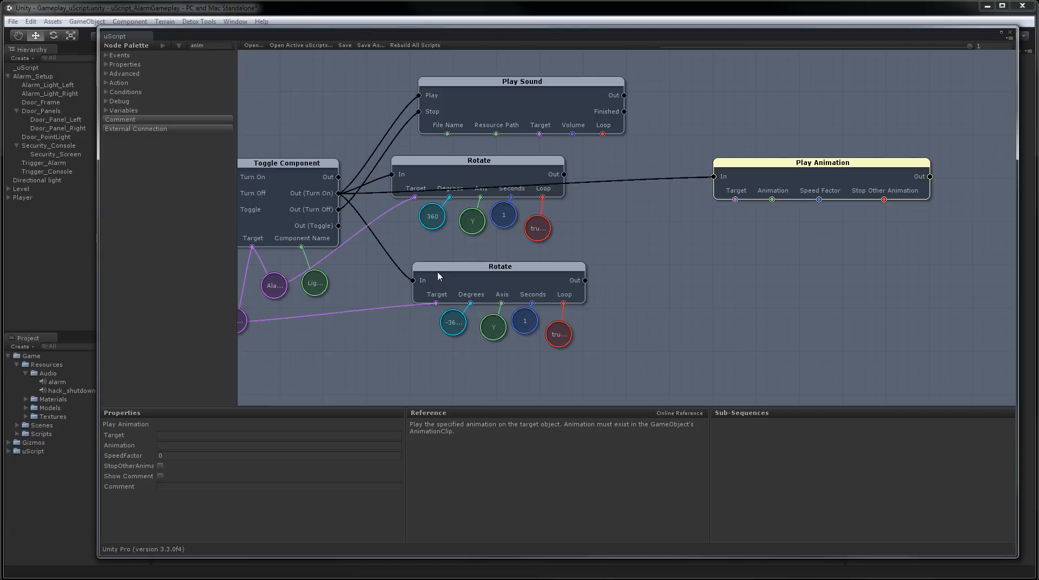
mouse_move(70, 143)
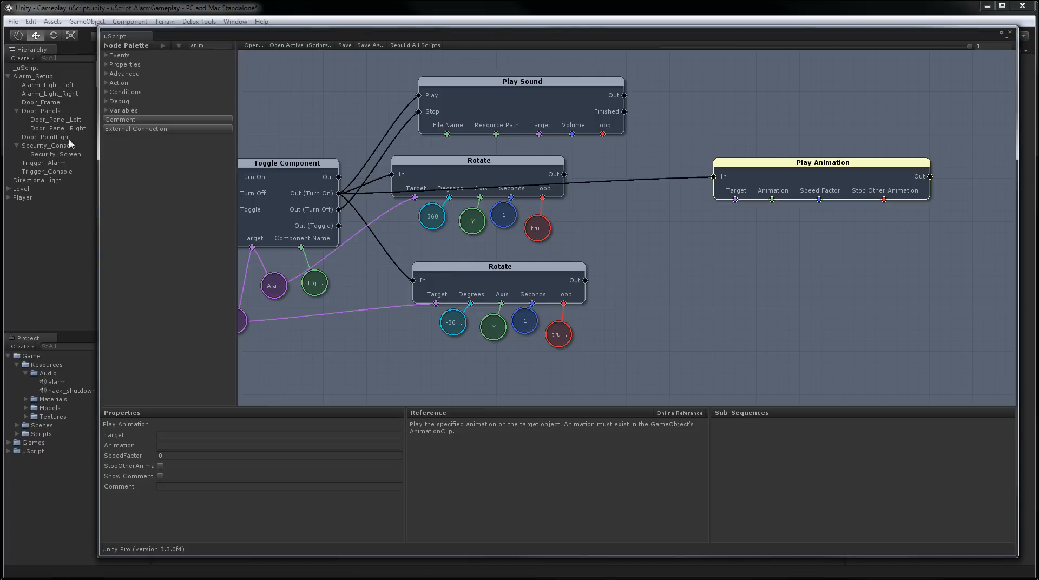
mouse_move(710, 235)
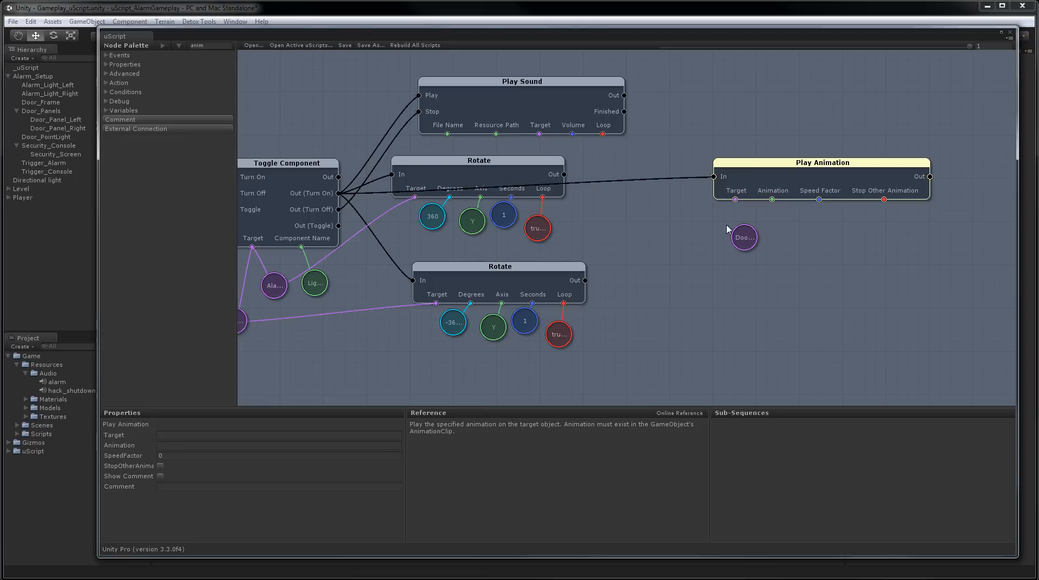
- Target the door, set animation ModoAnim at speed 3 with StopOtherAnimation ticked
drag(735, 199, 743, 237)
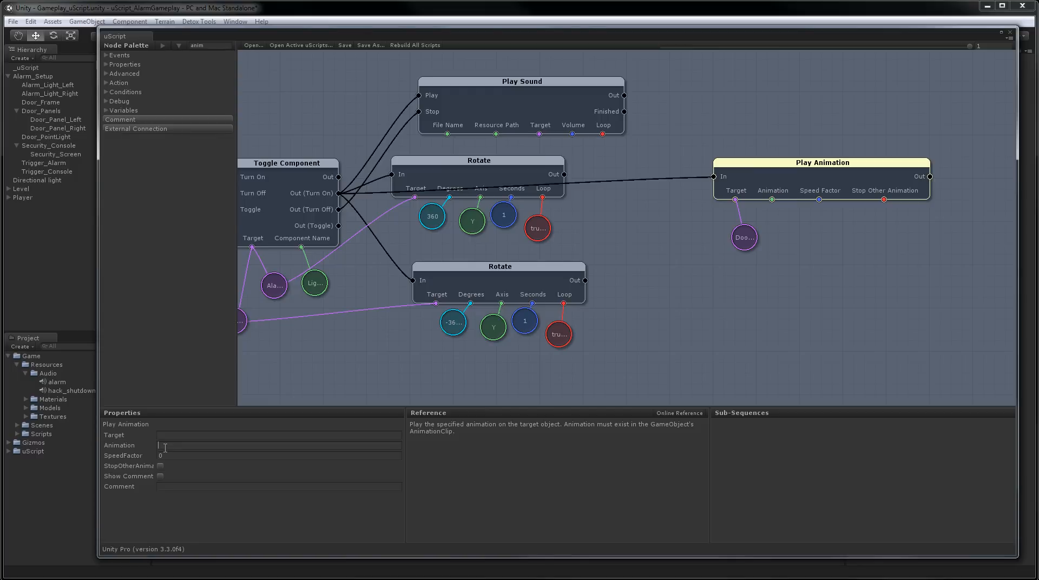
text(Modd)
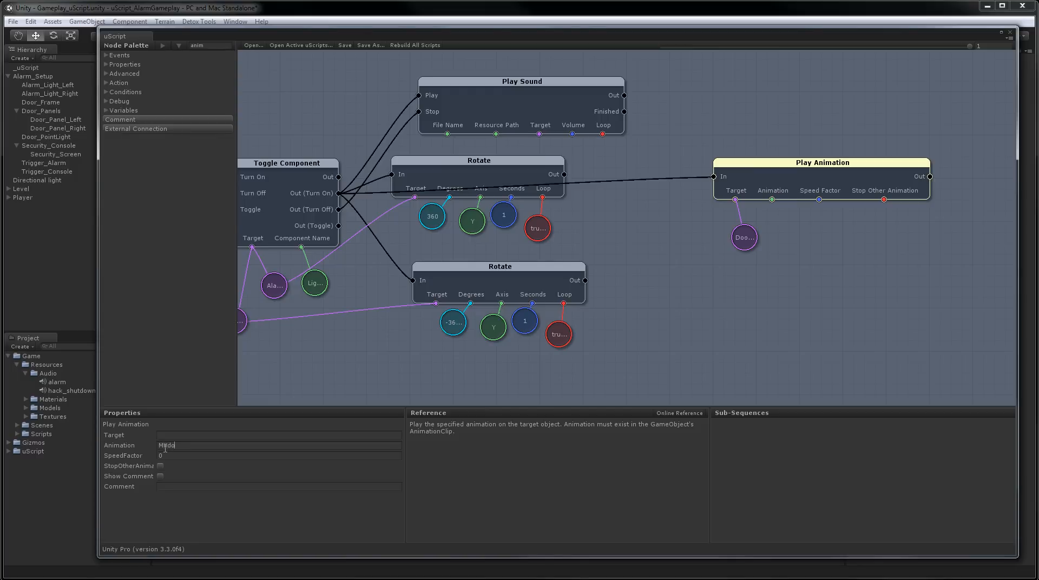
text(An)
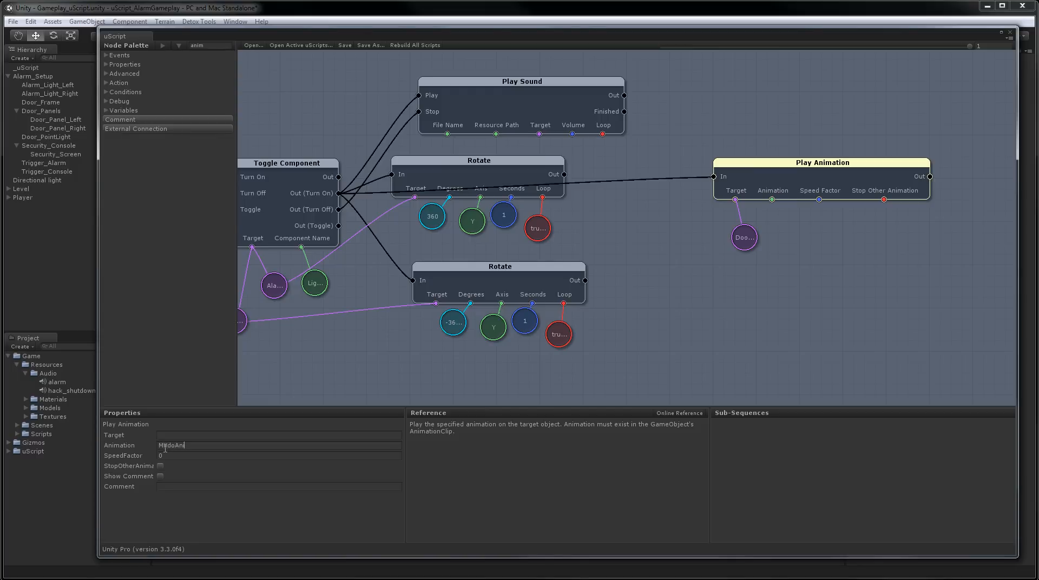
text(im)
click(279, 456)
text(3)
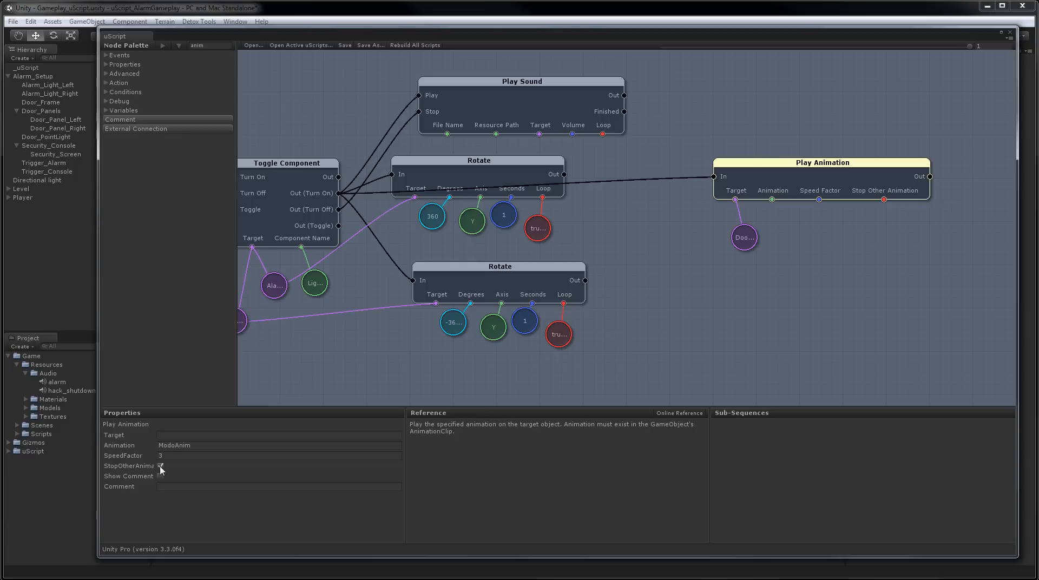
click(160, 467)
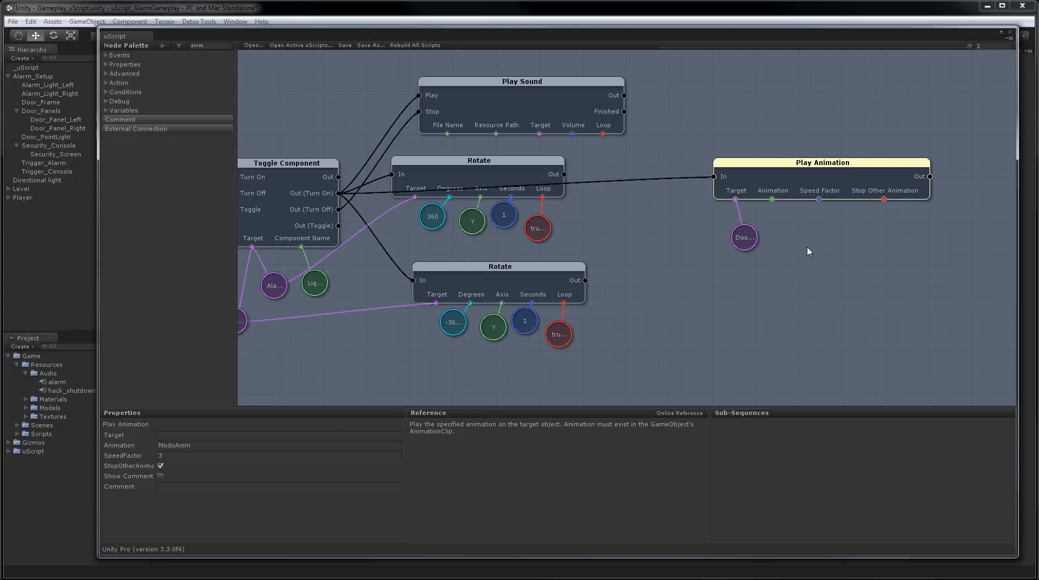
mouse_move(798, 179)
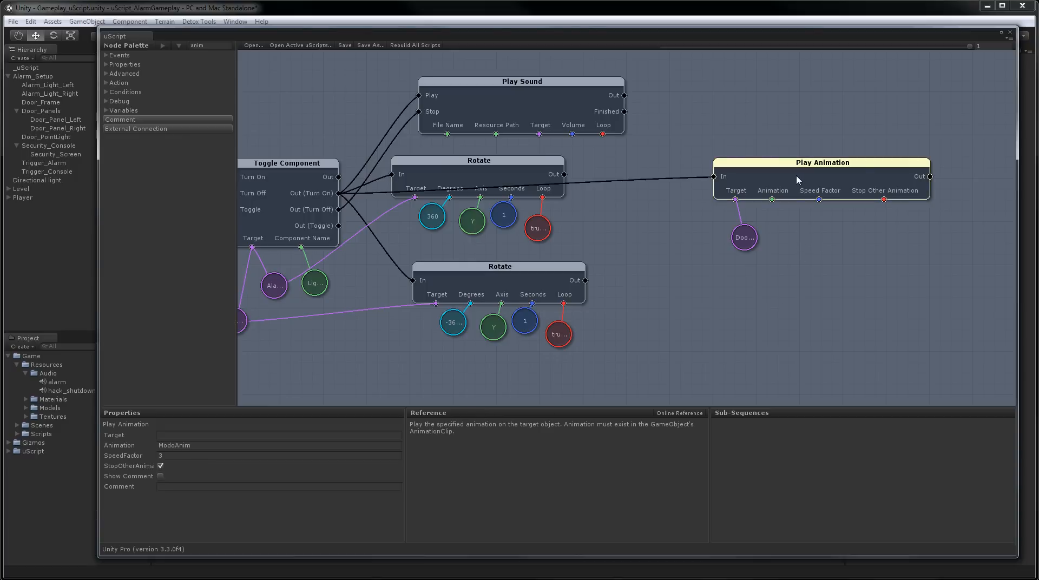
mouse_move(812, 224)
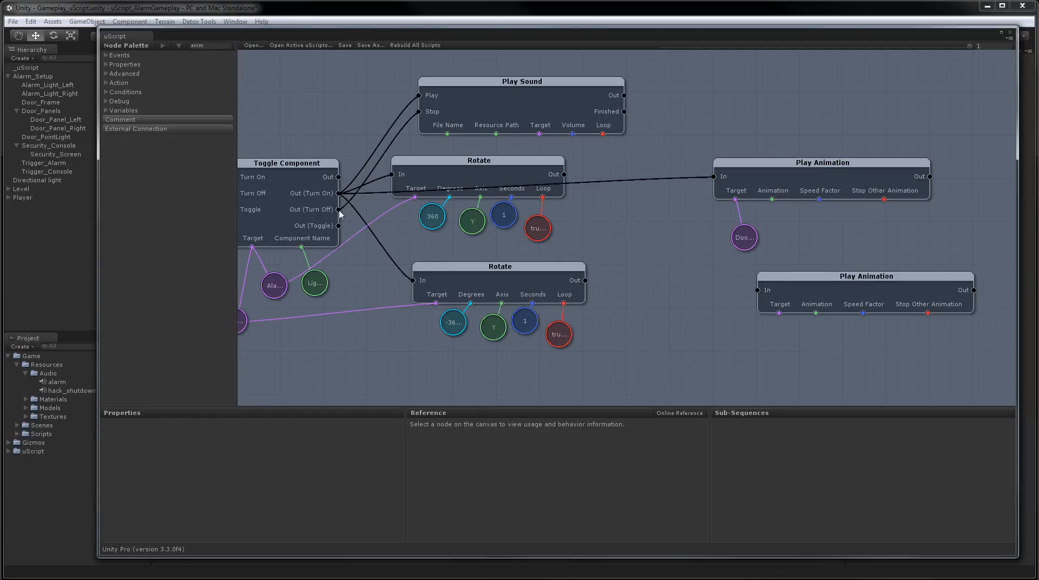
- Drive a second Play Animation from Out (Turn Off), targeting the door at SpeedFactor -3
click(286, 163)
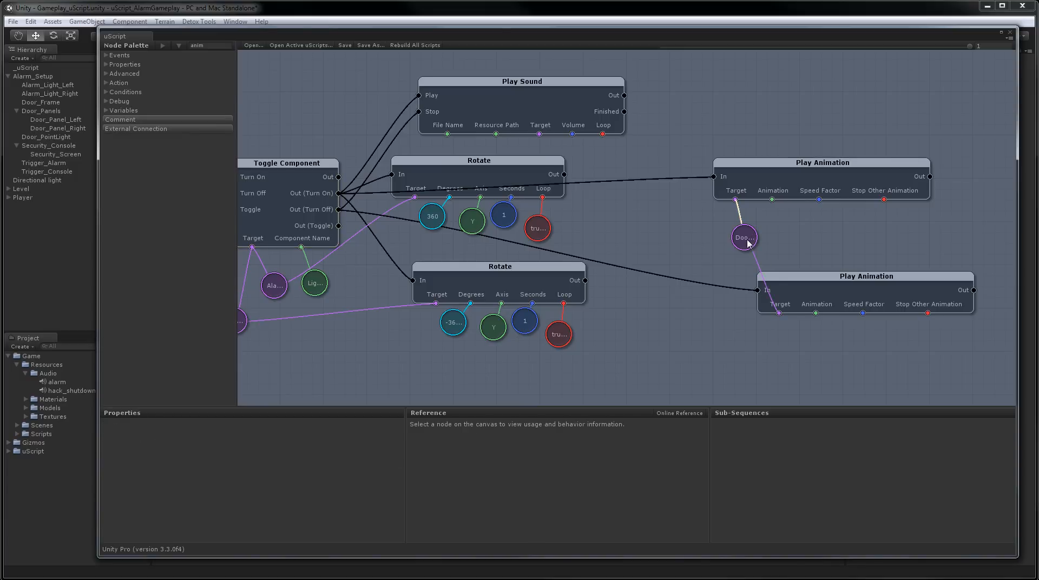
click(864, 276)
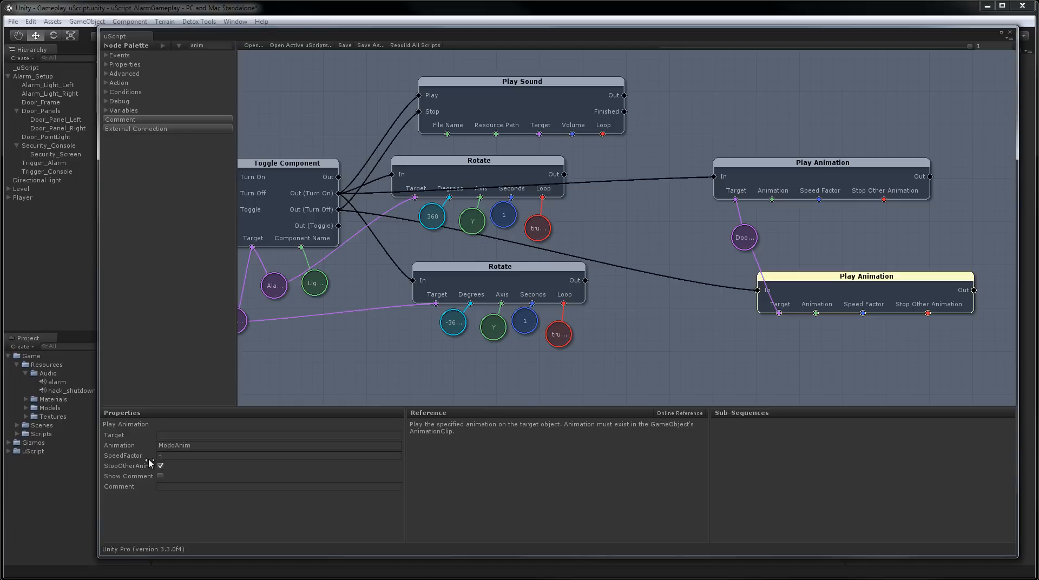
text(-3)
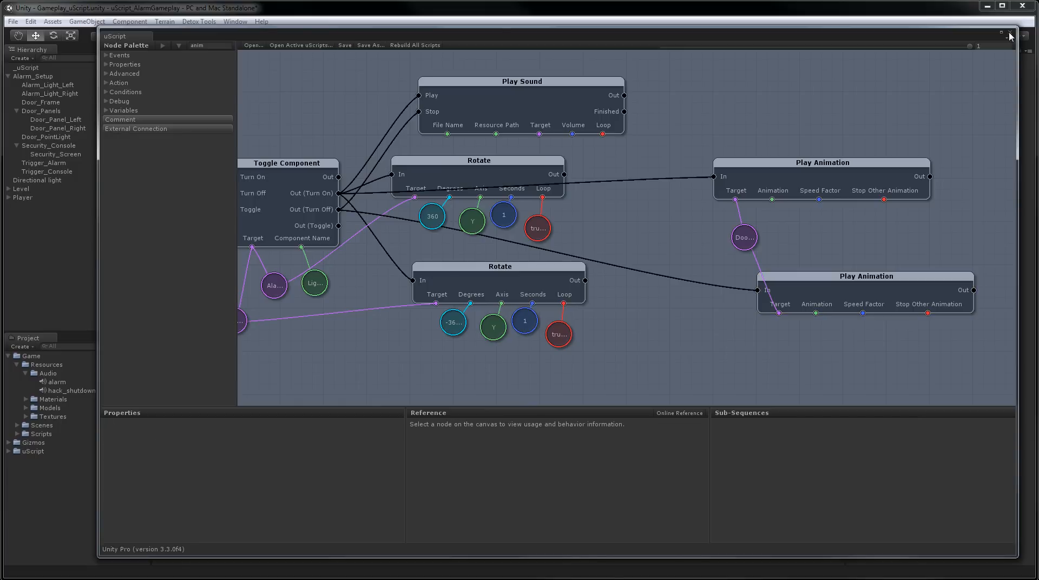
click(1025, 34)
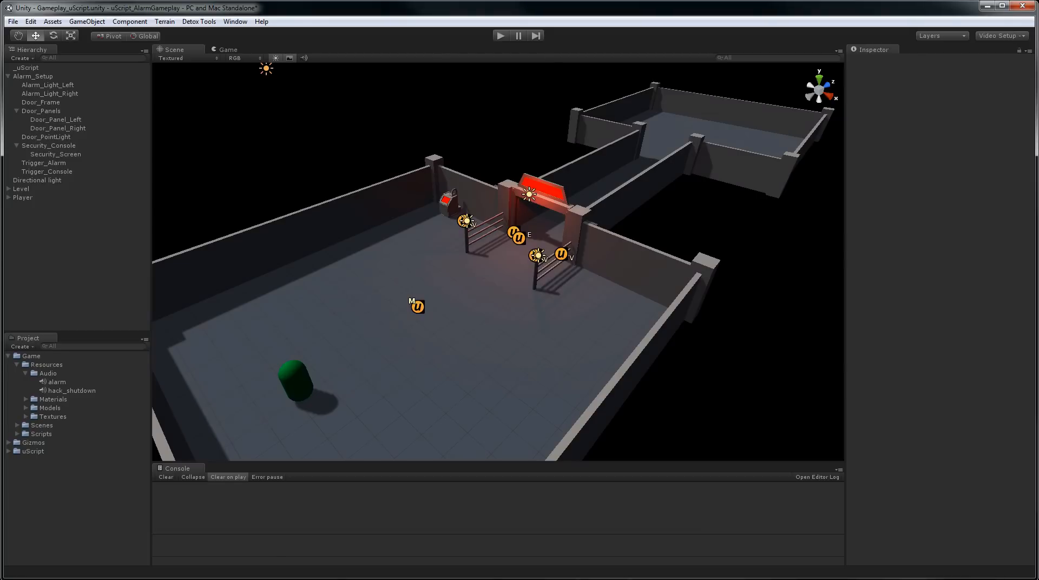